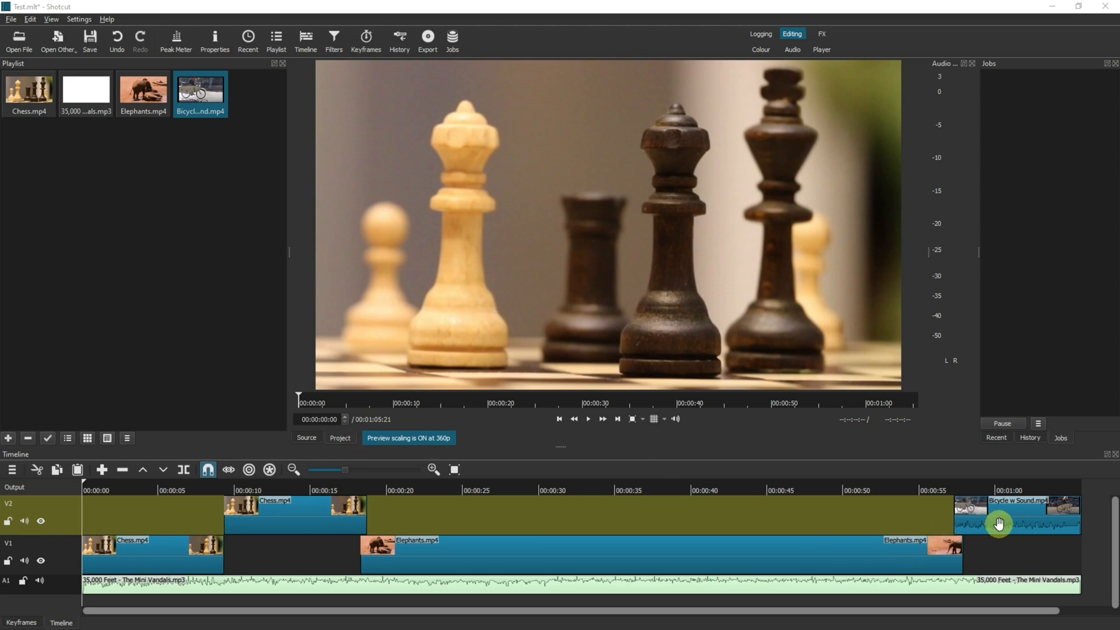
{"action": "mouse_move", "coordinate": [639, 514]}
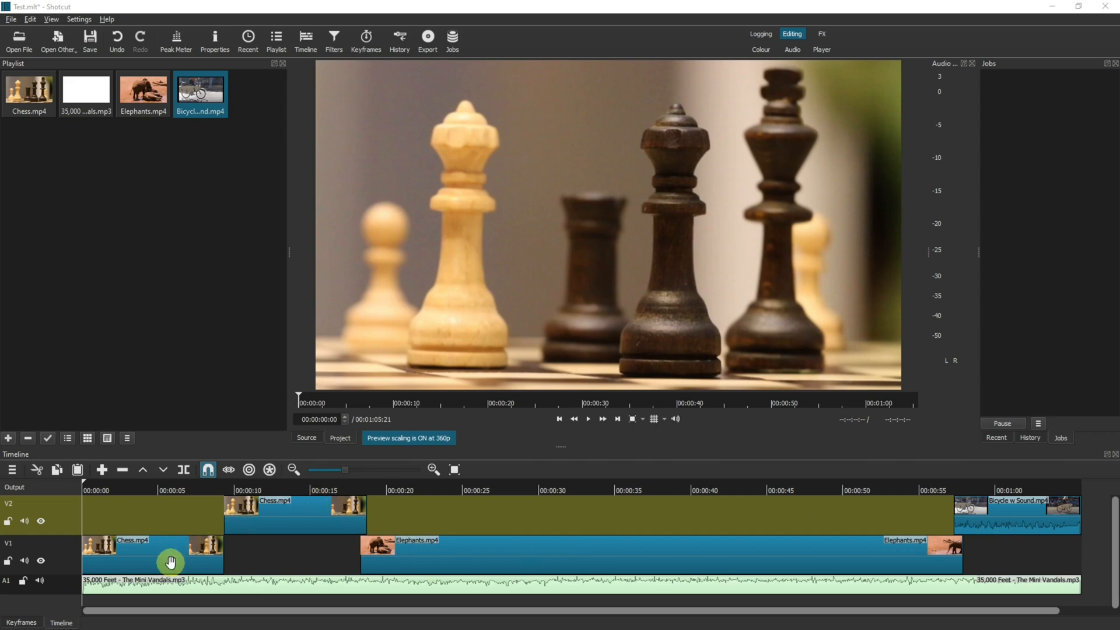
{"action": "mouse_move", "coordinate": [126, 586]}
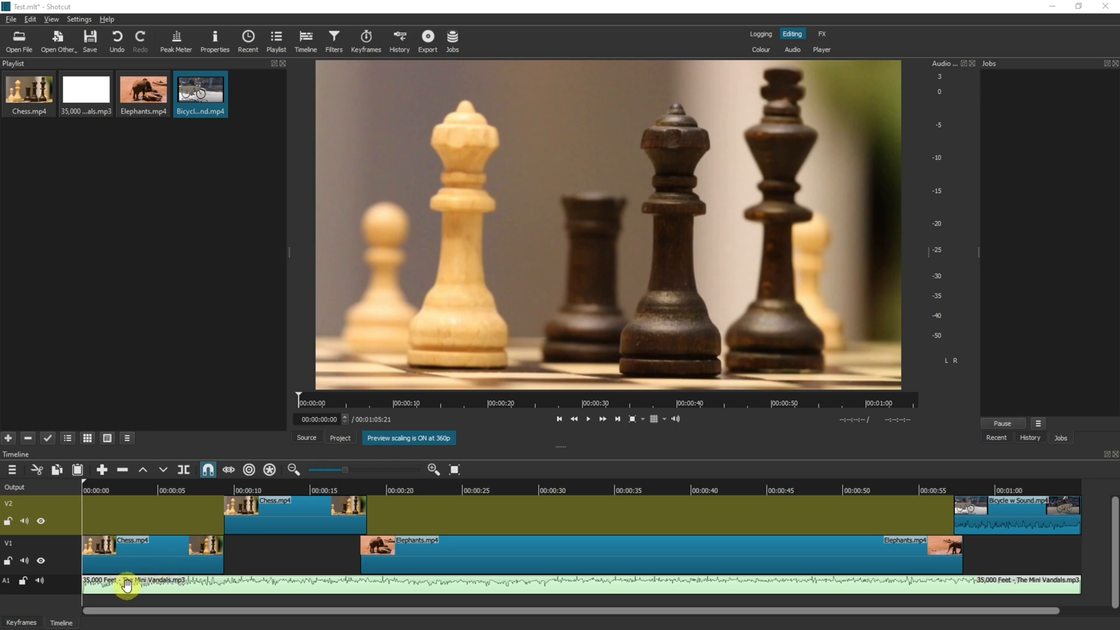
{"action": "mouse_move", "coordinate": [181, 592]}
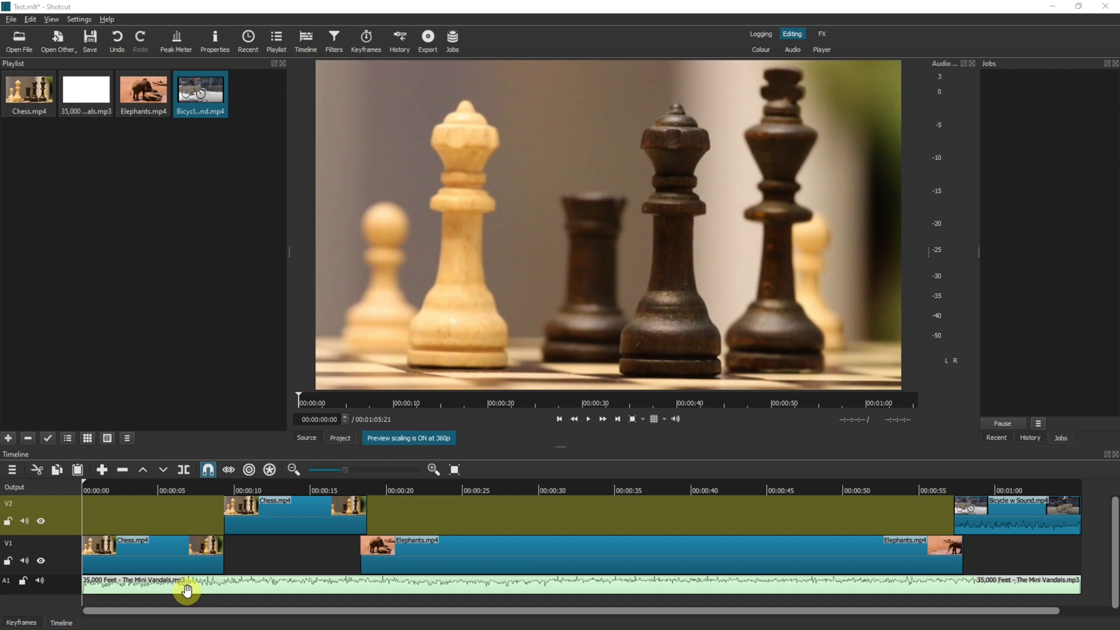
Preview the timeline audio to about nine seconds, then select the music clip.
{"action": "left_click", "coordinate": [587, 418]}
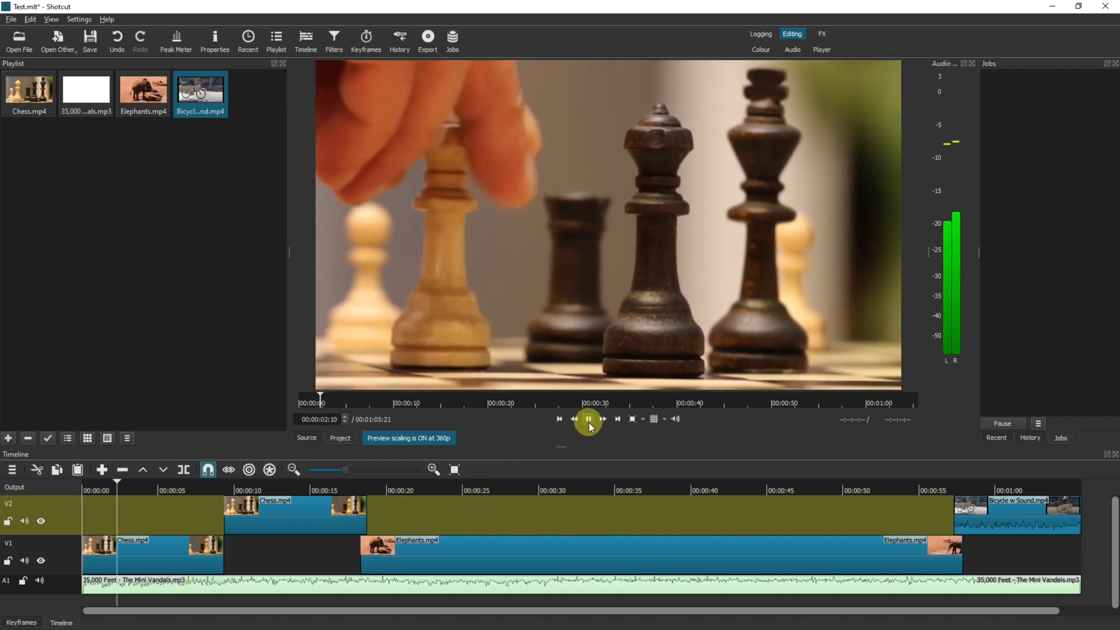
{"action": "left_click", "coordinate": [588, 420]}
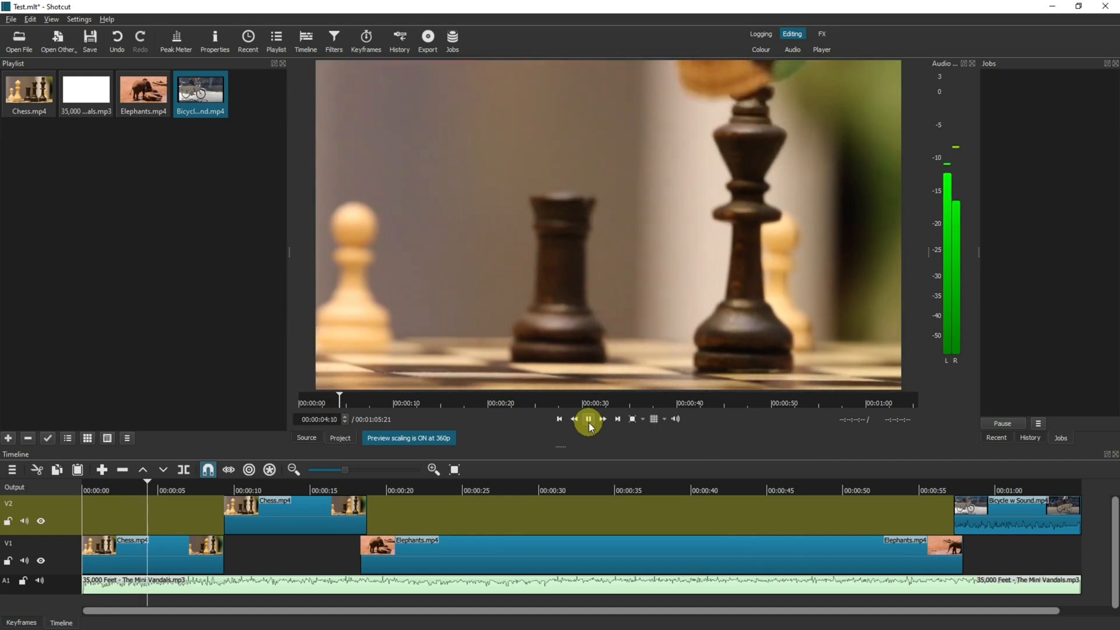
{"action": "left_click", "coordinate": [588, 419]}
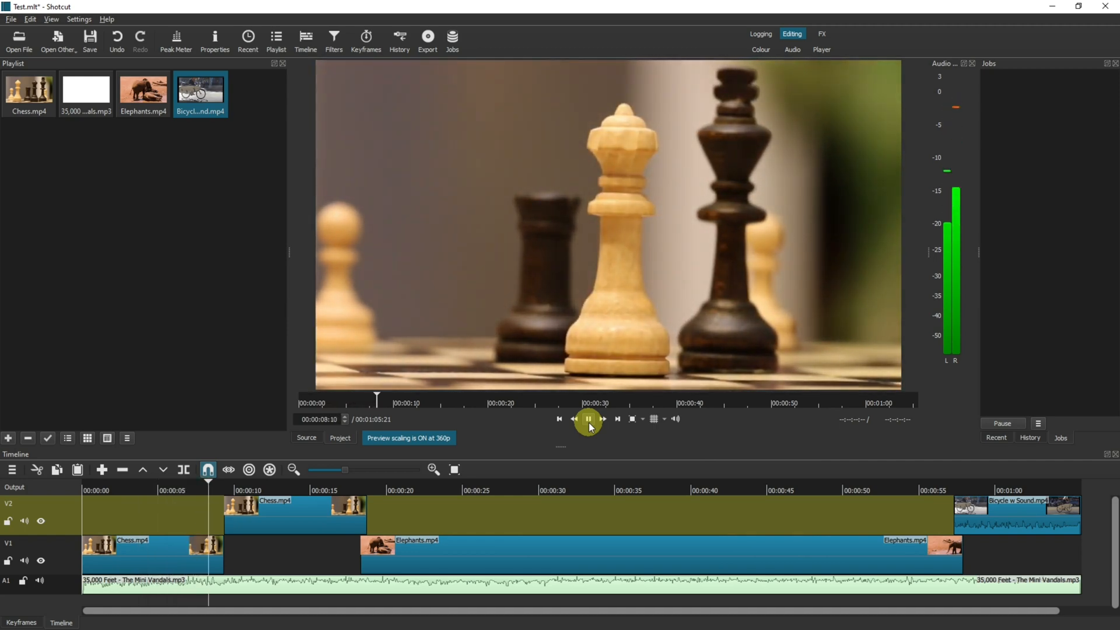
{"action": "left_click", "coordinate": [588, 419]}
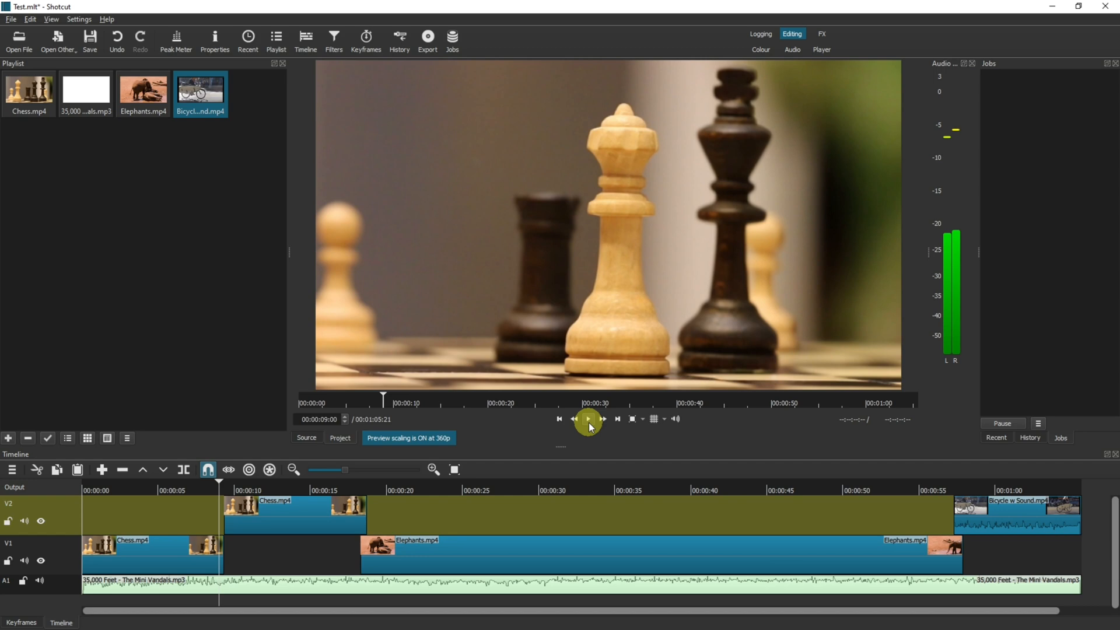
{"action": "left_click", "coordinate": [588, 419]}
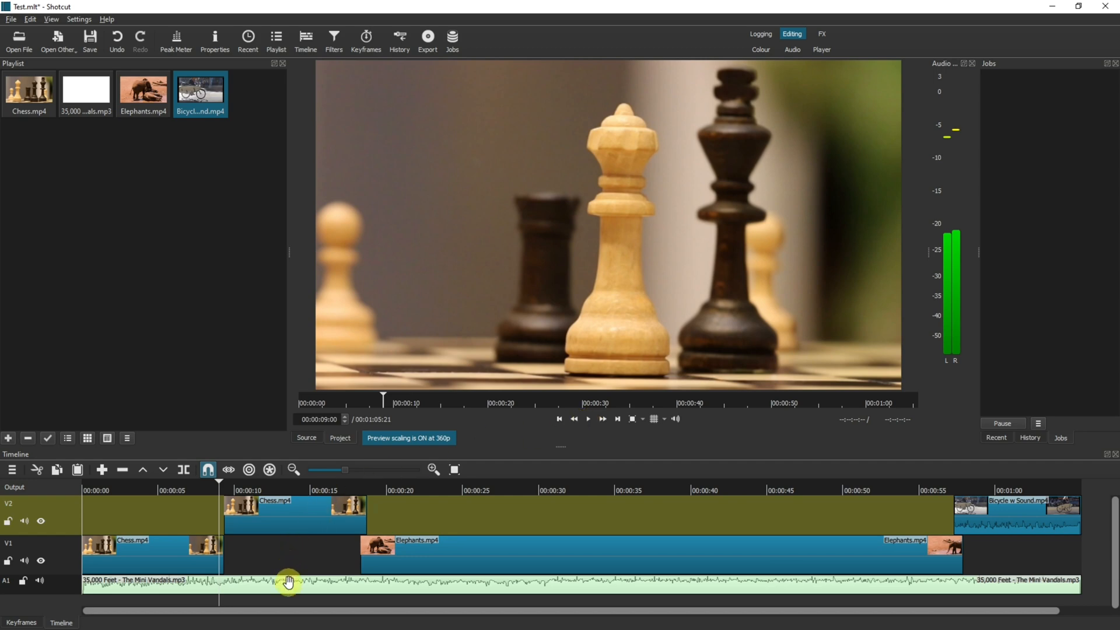
Add the Audio Gain / Volume filter to the music clip.
{"action": "left_click", "coordinate": [334, 38]}
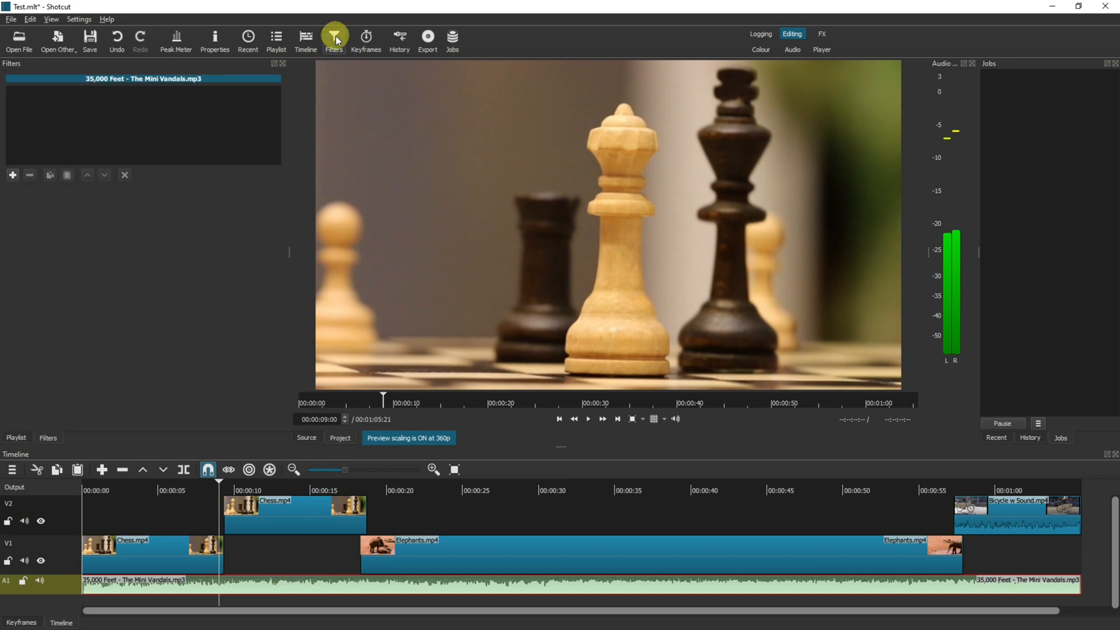
{"action": "left_click", "coordinate": [12, 175]}
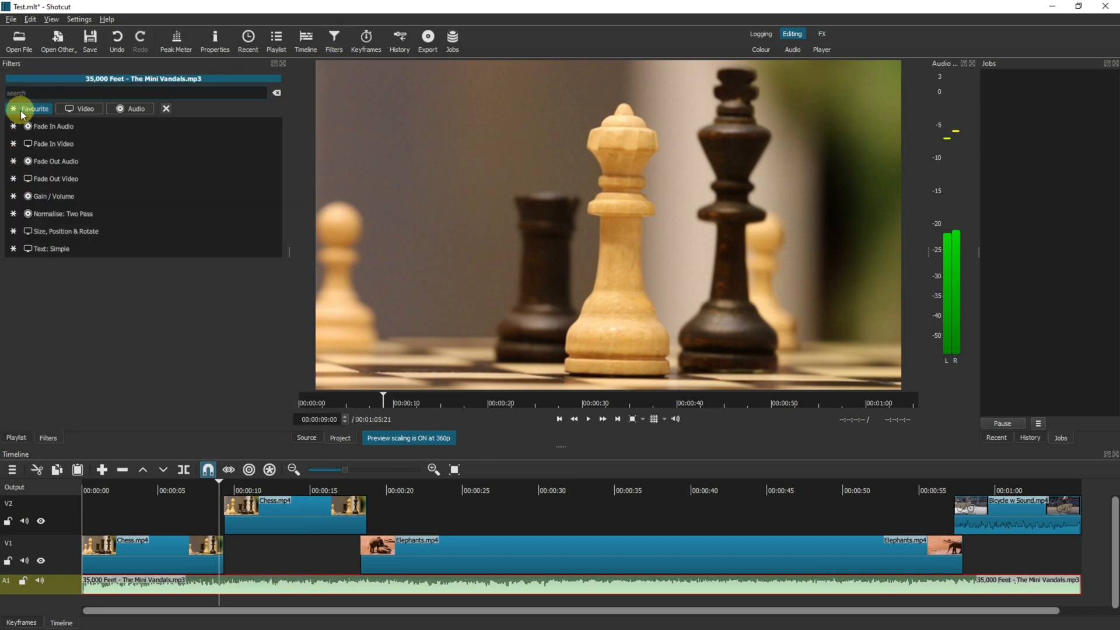
{"action": "left_click", "coordinate": [135, 109]}
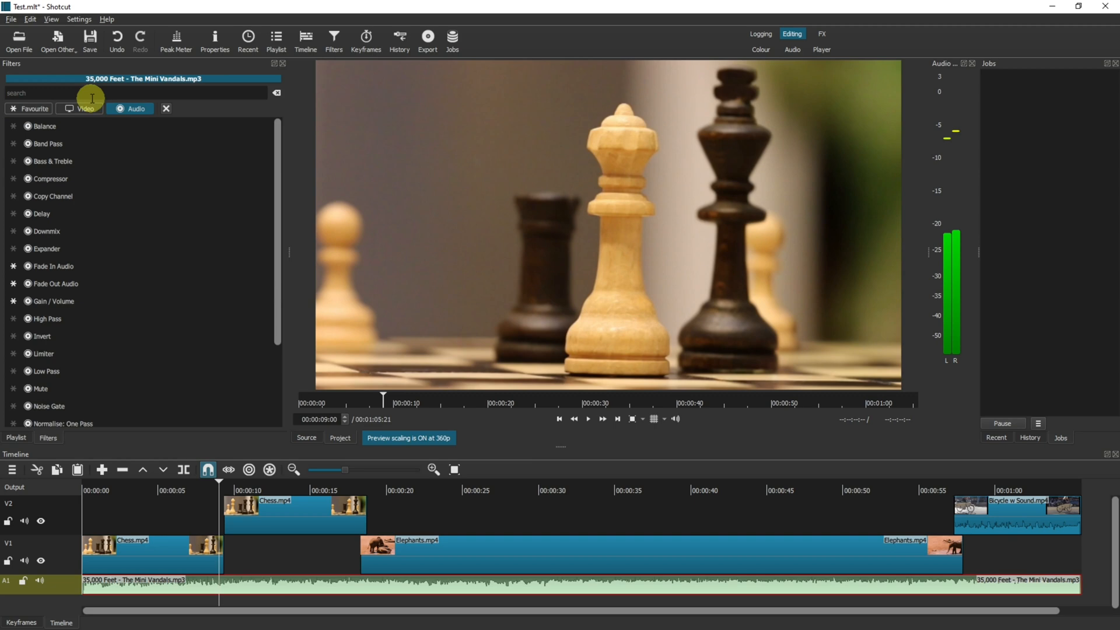
{"action": "type", "text": "g"}
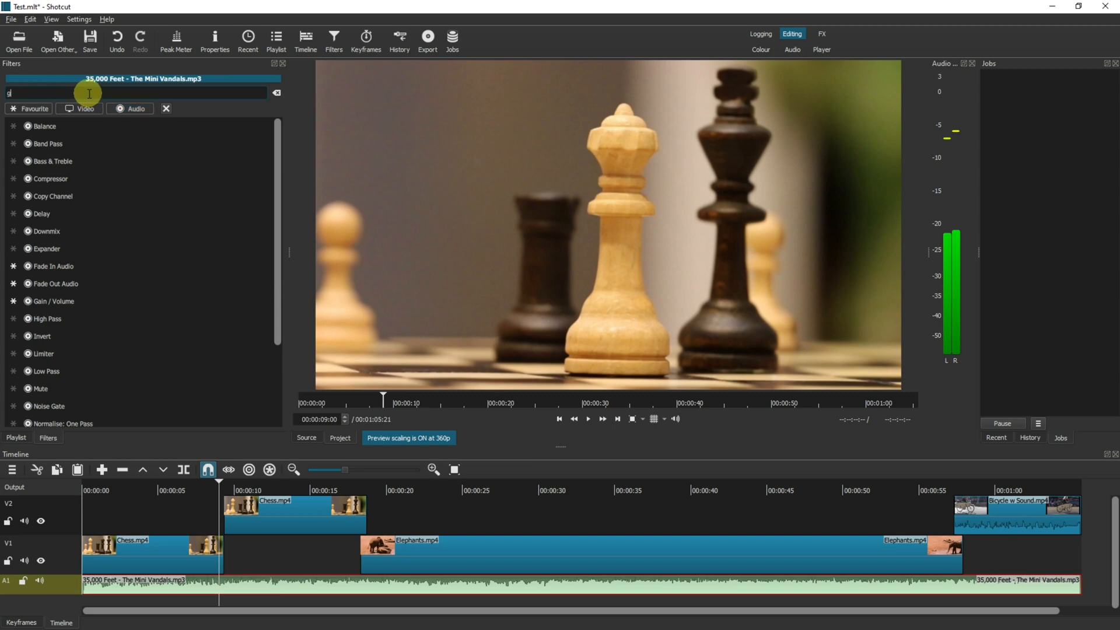
{"action": "type", "text": "ain"}
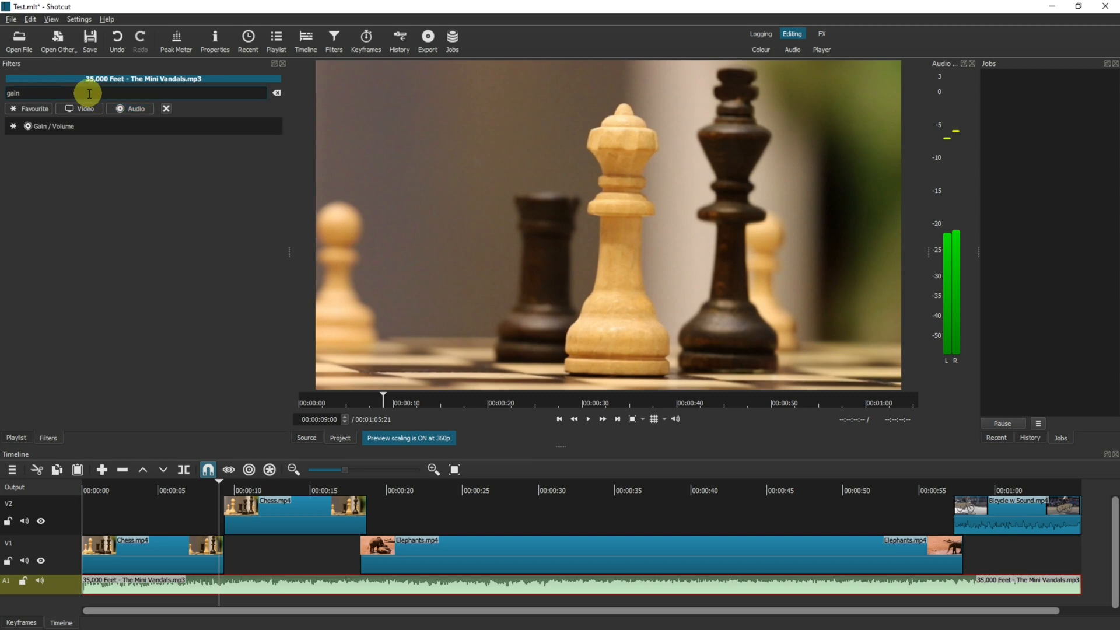
{"action": "left_click", "coordinate": [57, 126]}
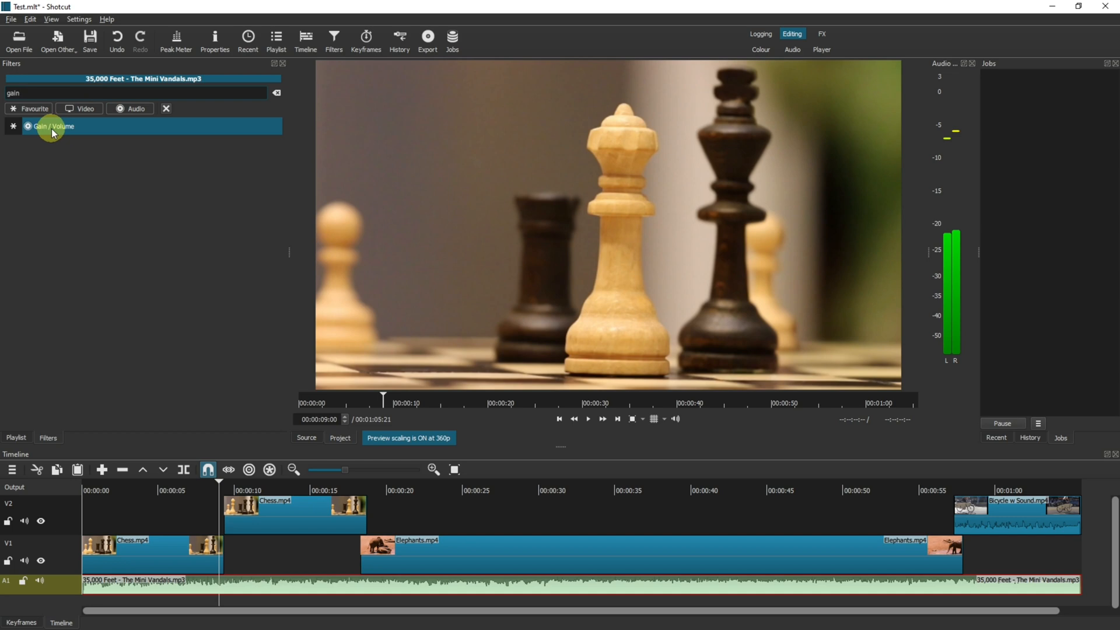
{"action": "left_click", "coordinate": [57, 126]}
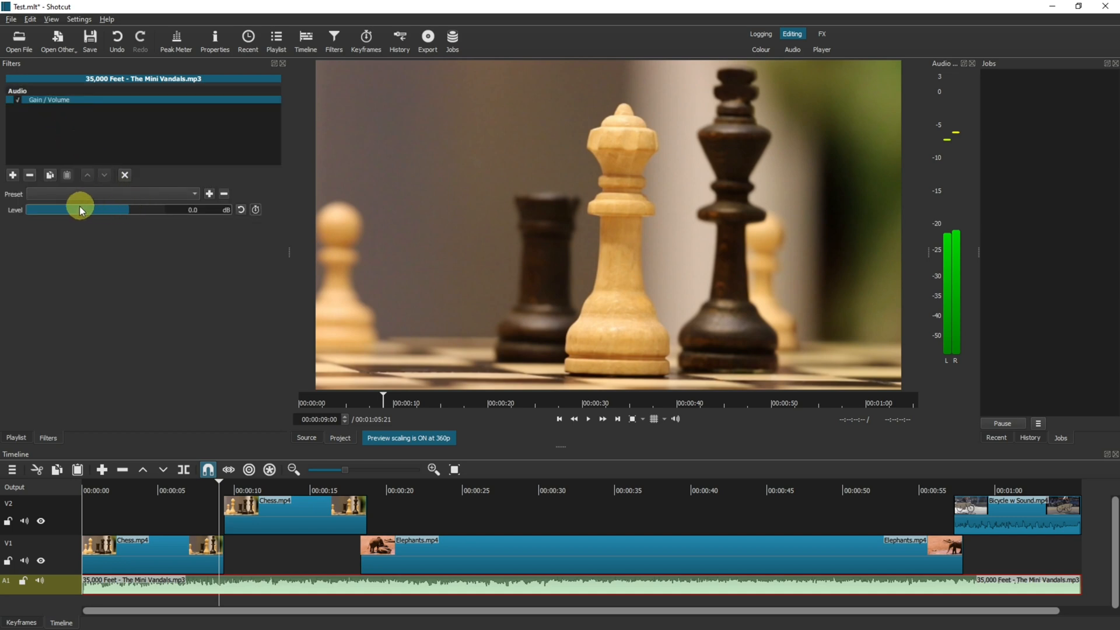
Adjust the music clip's Gain / Volume level to around -9.0 dB.
{"action": "left_click_drag", "start_coordinate": [80, 209], "coordinate": [126, 209]}
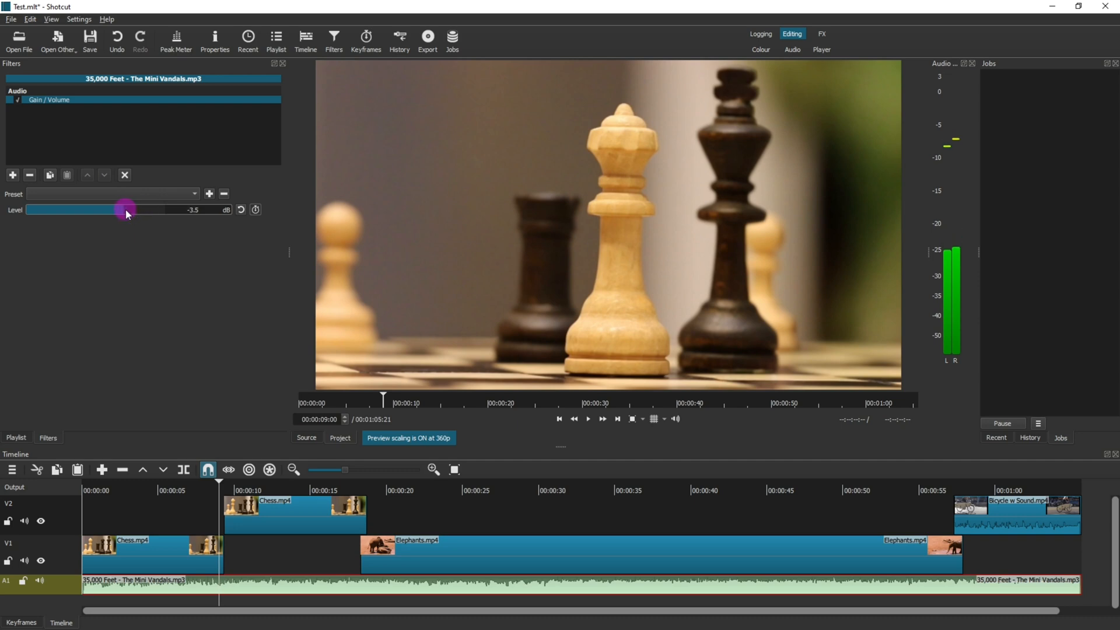
{"action": "left_click_drag", "start_coordinate": [127, 209], "coordinate": [117, 210]}
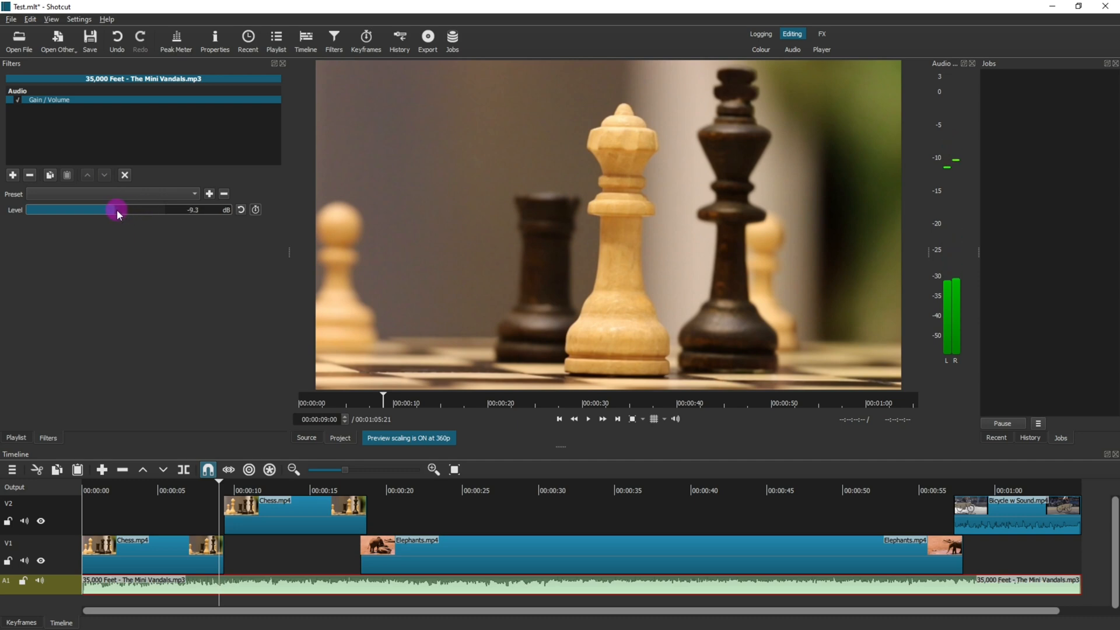
{"action": "left_click_drag", "start_coordinate": [118, 210], "coordinate": [125, 210]}
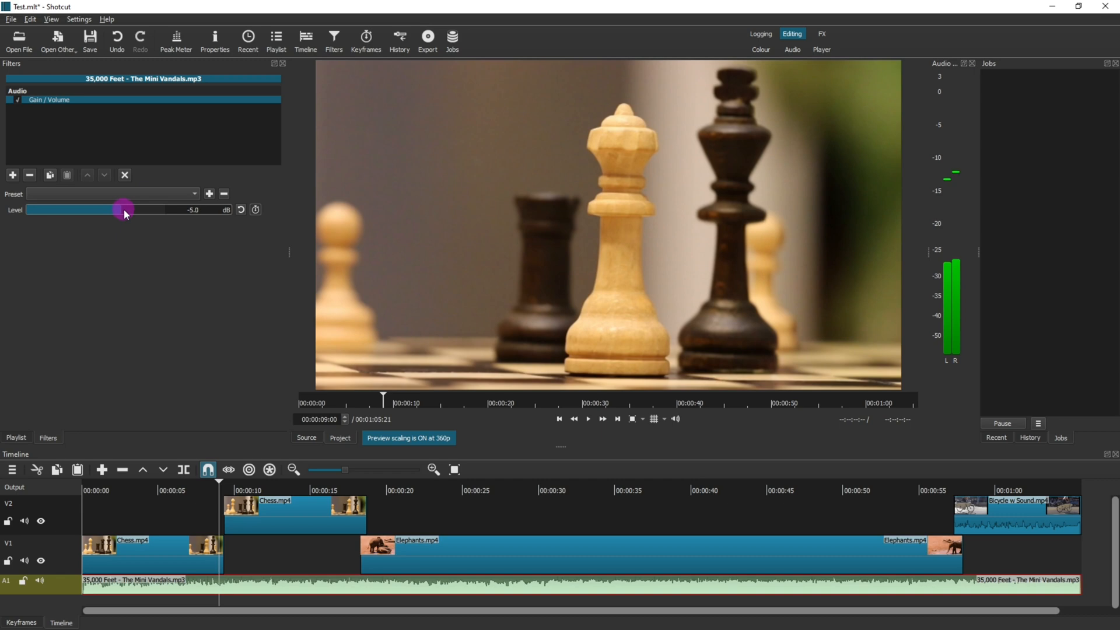
{"action": "left_click_drag", "start_coordinate": [125, 209], "coordinate": [140, 209]}
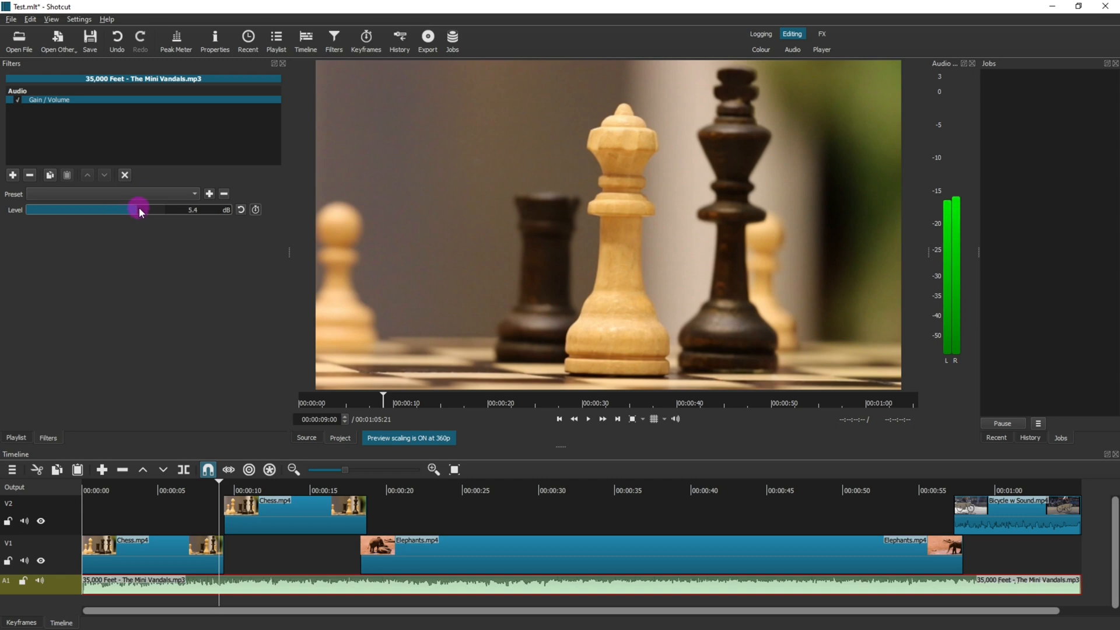
{"action": "left_click_drag", "start_coordinate": [136, 210], "coordinate": [141, 210]}
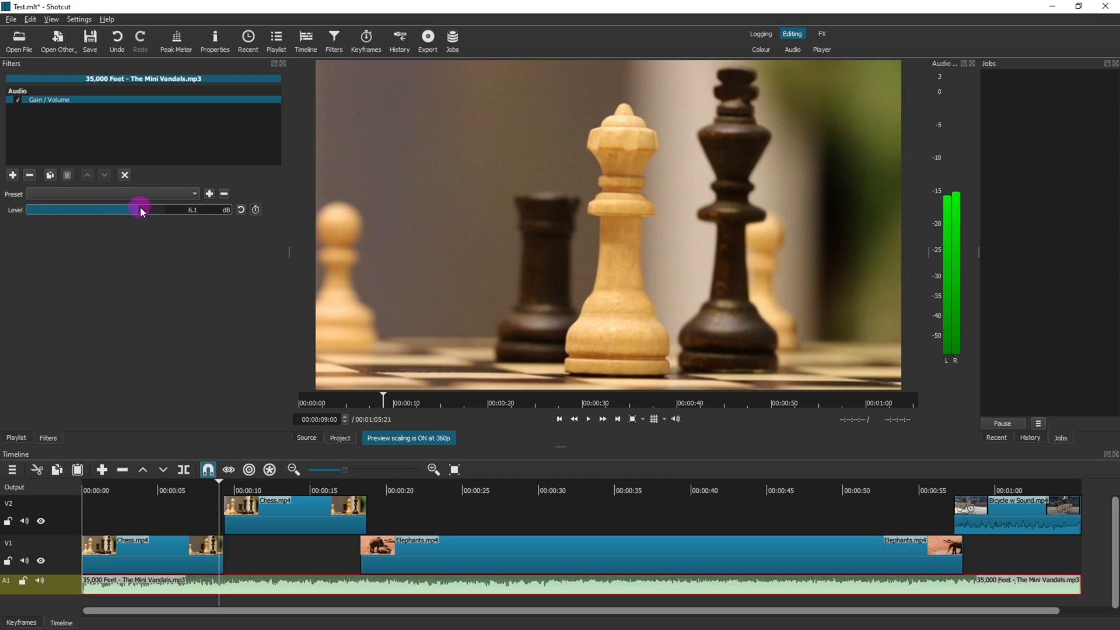
{"action": "left_click_drag", "start_coordinate": [139, 209], "coordinate": [193, 209]}
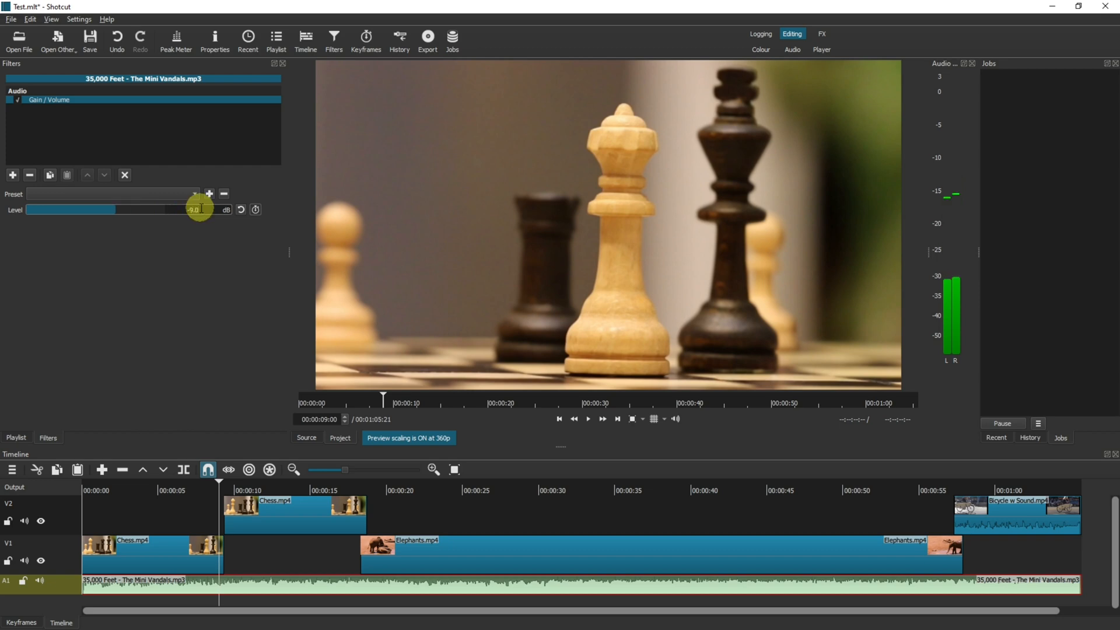
{"action": "mouse_move", "coordinate": [233, 556]}
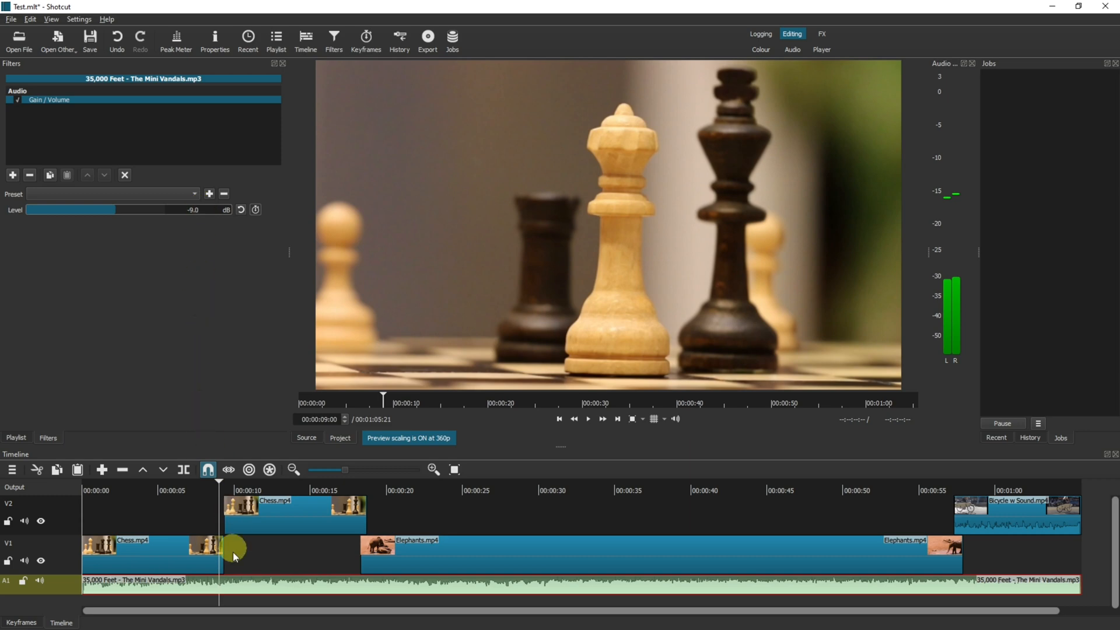
{"action": "mouse_move", "coordinate": [240, 577]}
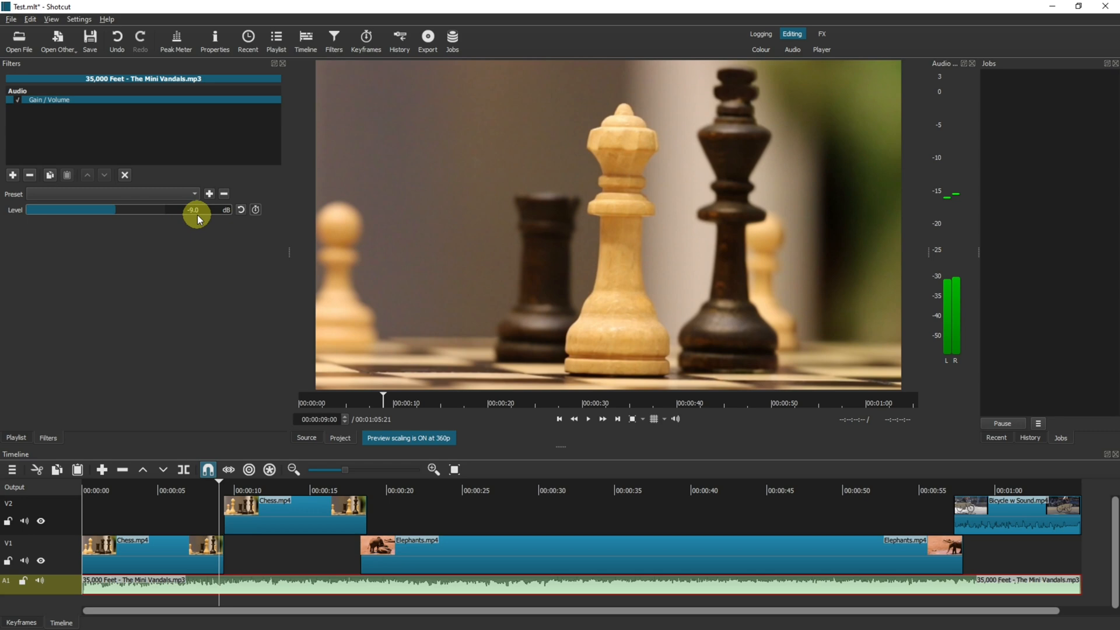
{"action": "mouse_move", "coordinate": [588, 419]}
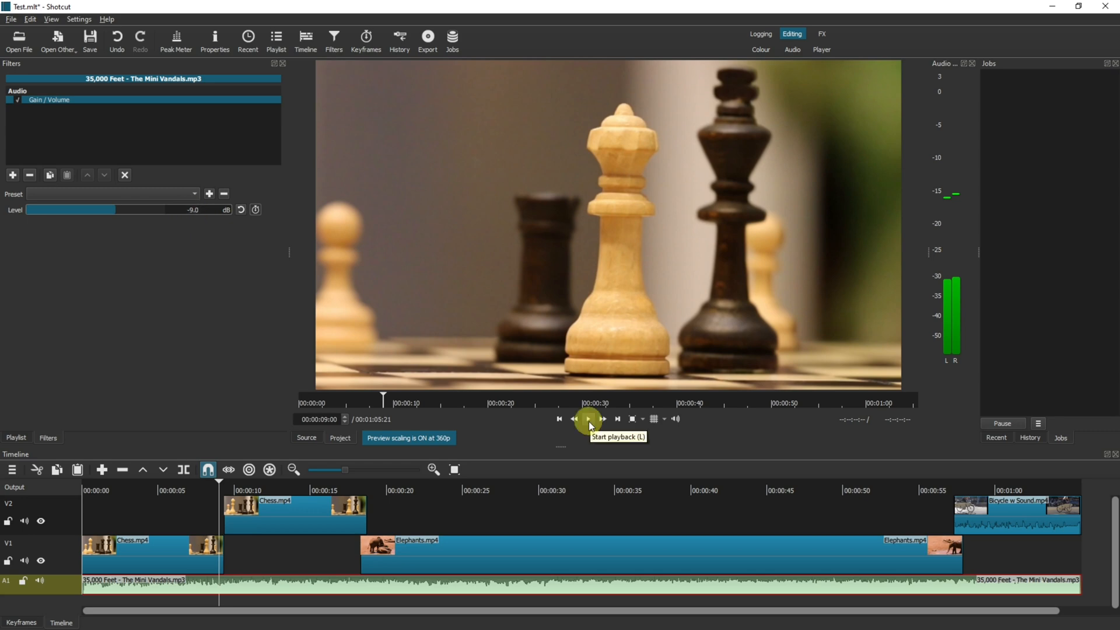
Play the timeline to about 17 seconds to hear the -9.0 dB music, then stop.
{"action": "left_click", "coordinate": [588, 419]}
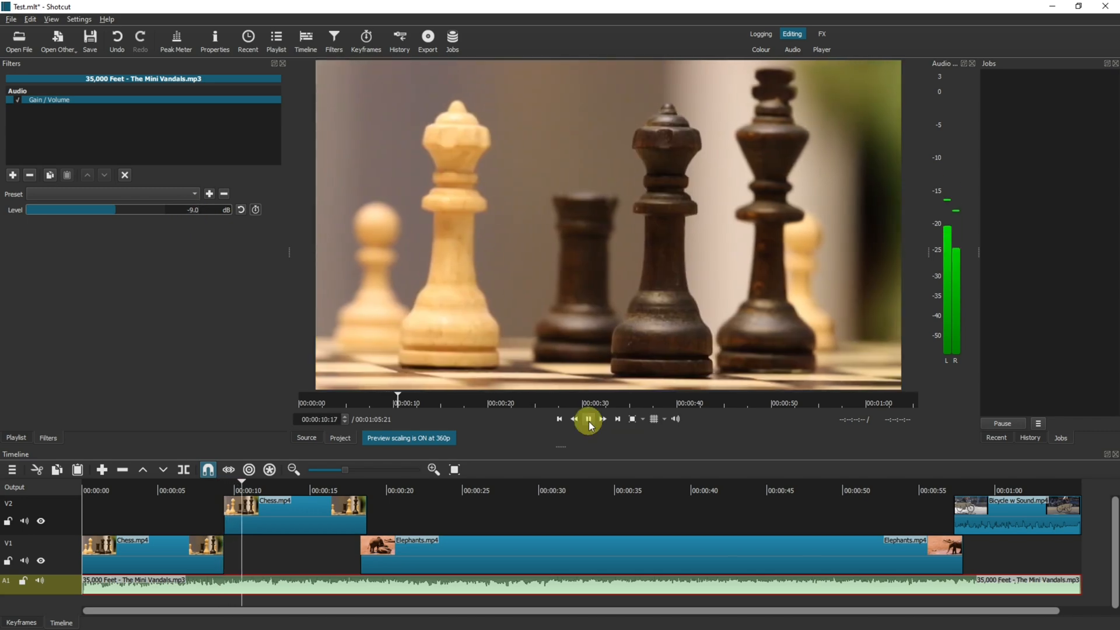
{"action": "left_click", "coordinate": [588, 420]}
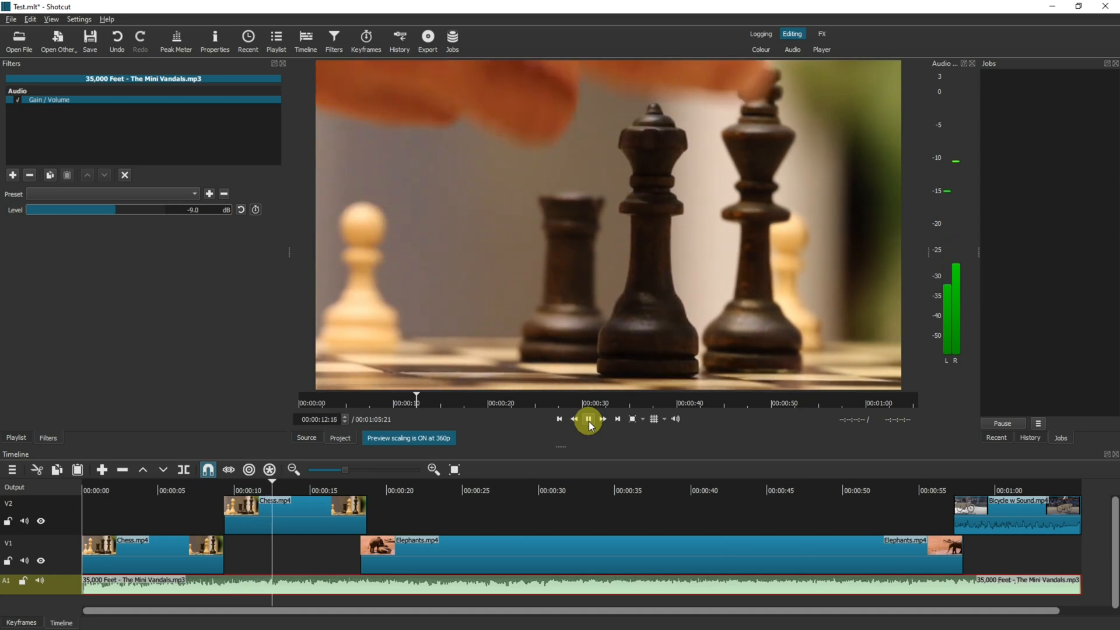
{"action": "left_click", "coordinate": [588, 419]}
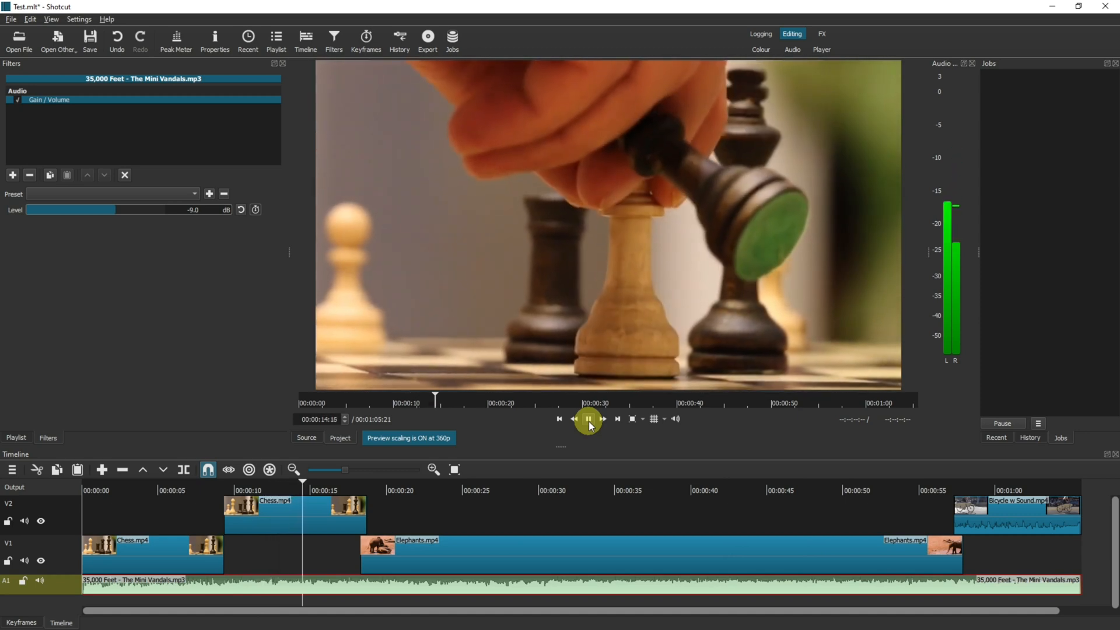
{"action": "left_click", "coordinate": [589, 419]}
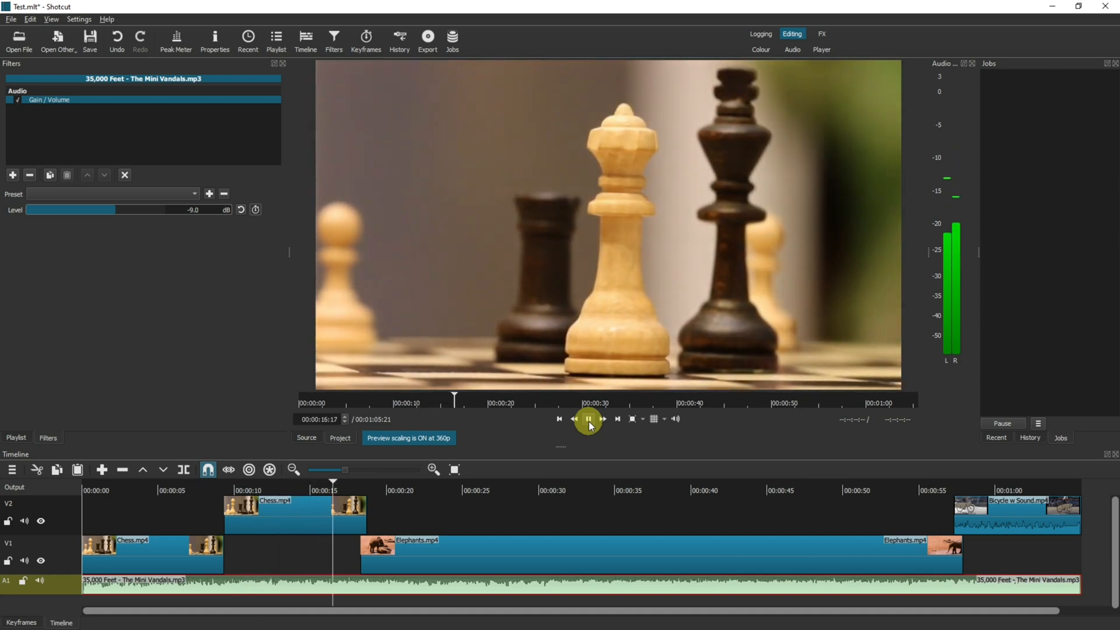
{"action": "left_click", "coordinate": [589, 419]}
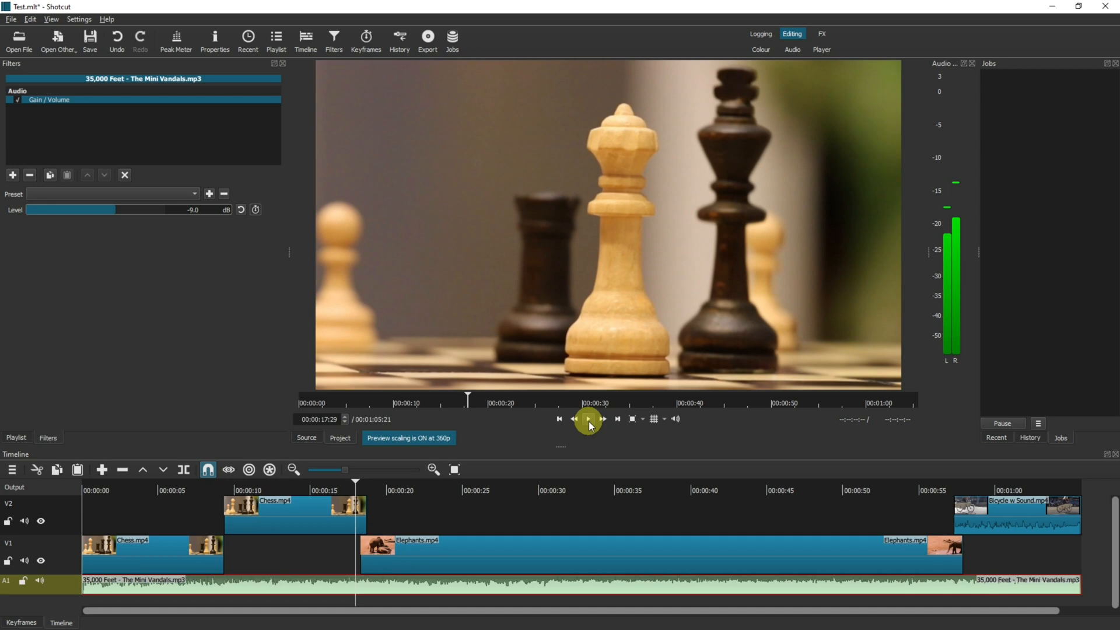
{"action": "mouse_move", "coordinate": [588, 419]}
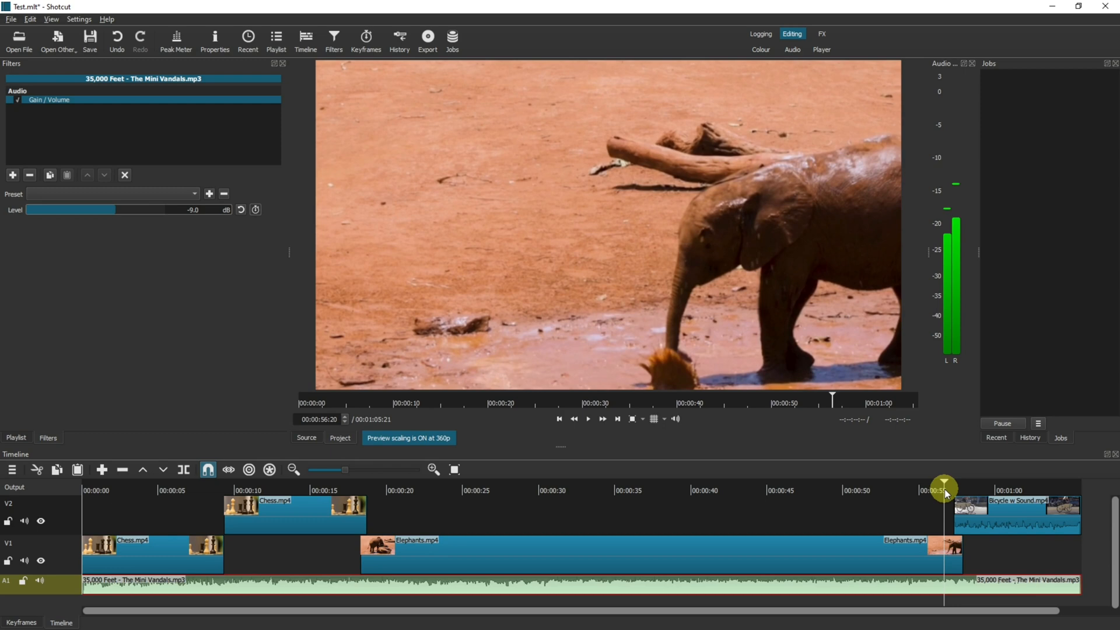
{"action": "mouse_move", "coordinate": [972, 508]}
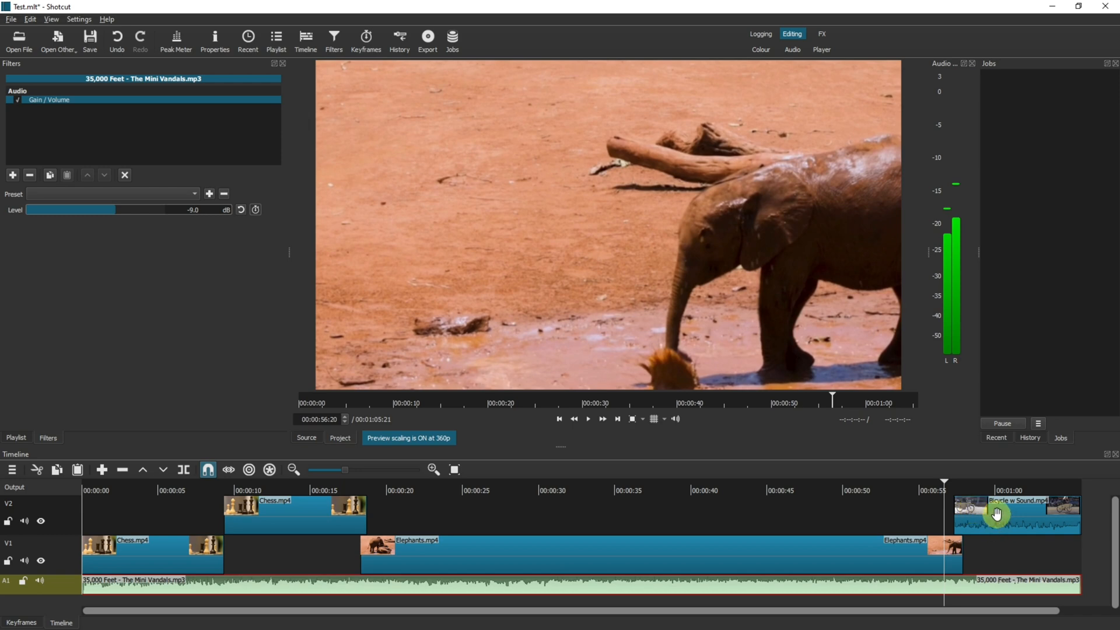
Detach the Bicycle w Sound clip's audio from V2 onto a new audio track.
{"action": "left_click", "coordinate": [1016, 513]}
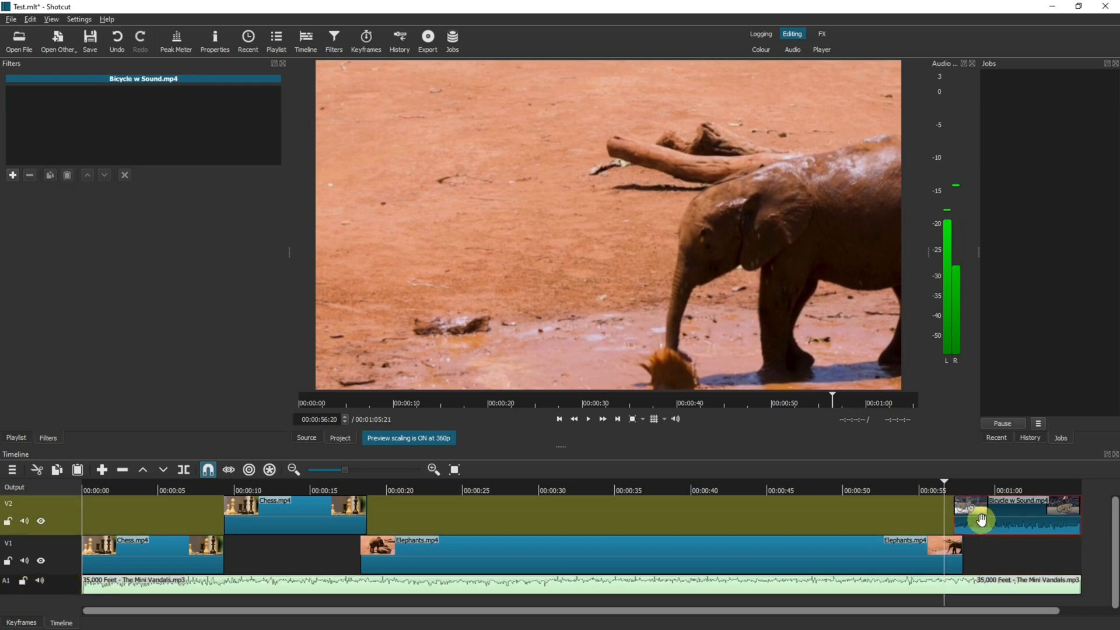
{"action": "right_click", "coordinate": [982, 519]}
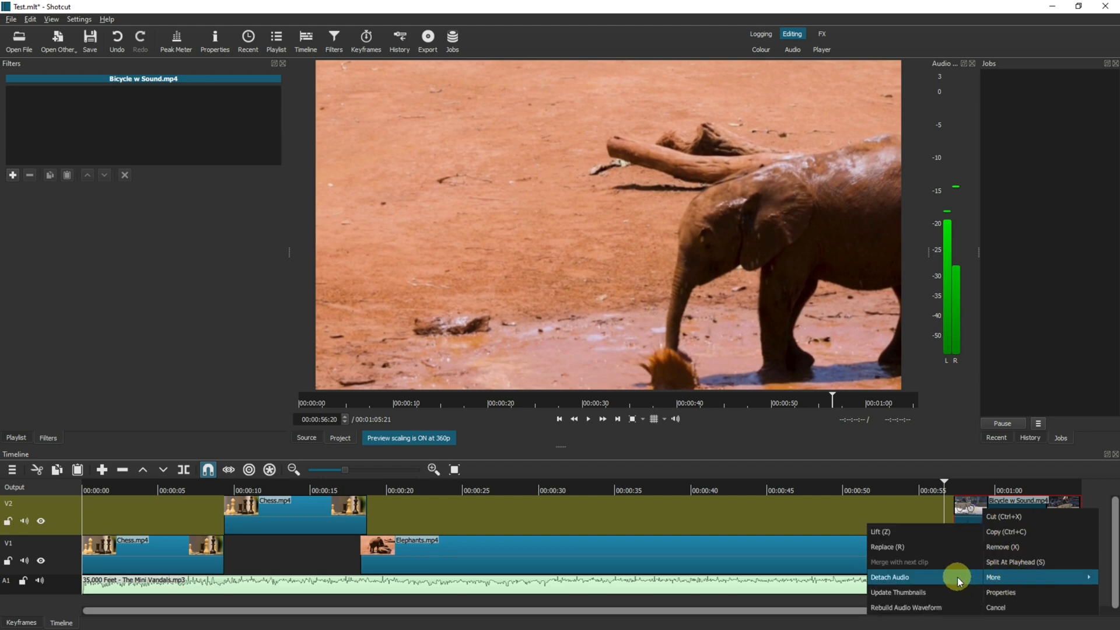
{"action": "left_click", "coordinate": [889, 576]}
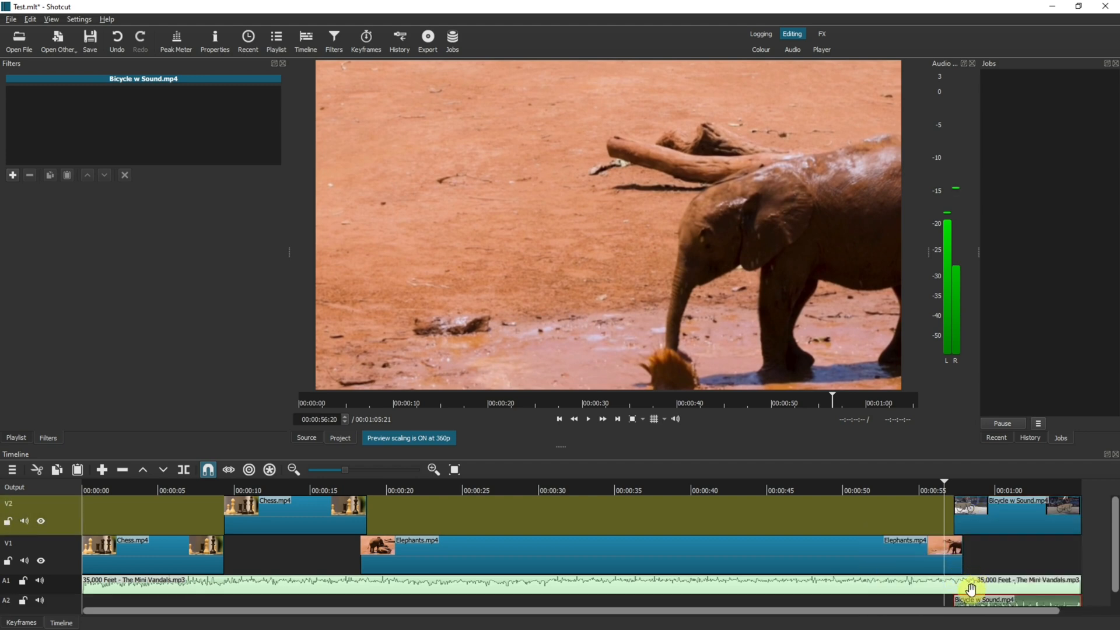
{"action": "mouse_move", "coordinate": [562, 449]}
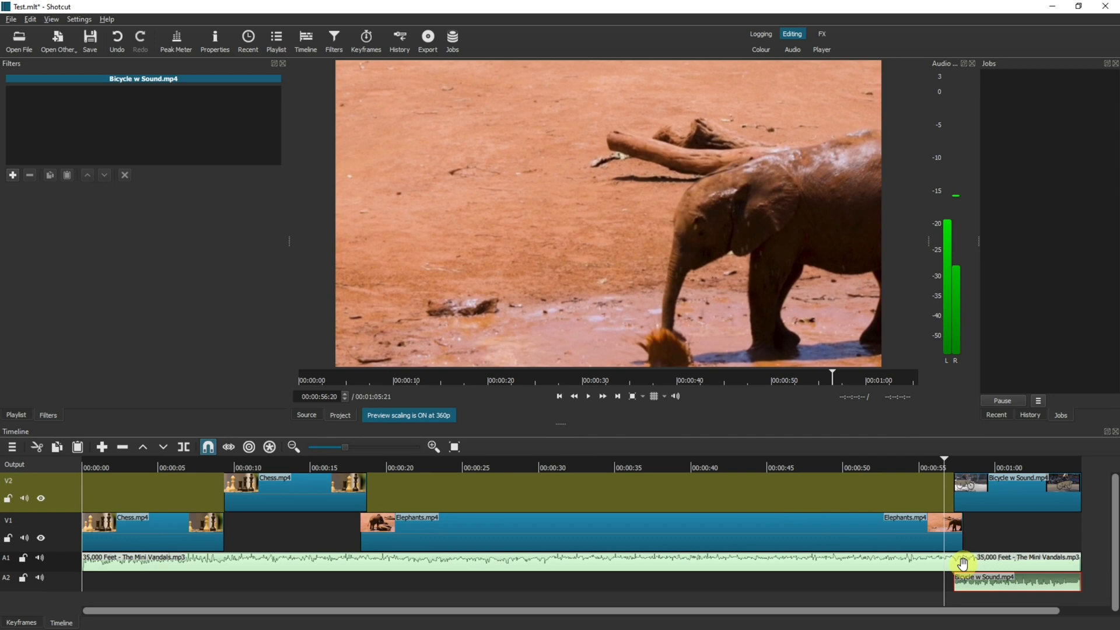
{"action": "mouse_move", "coordinate": [952, 561]}
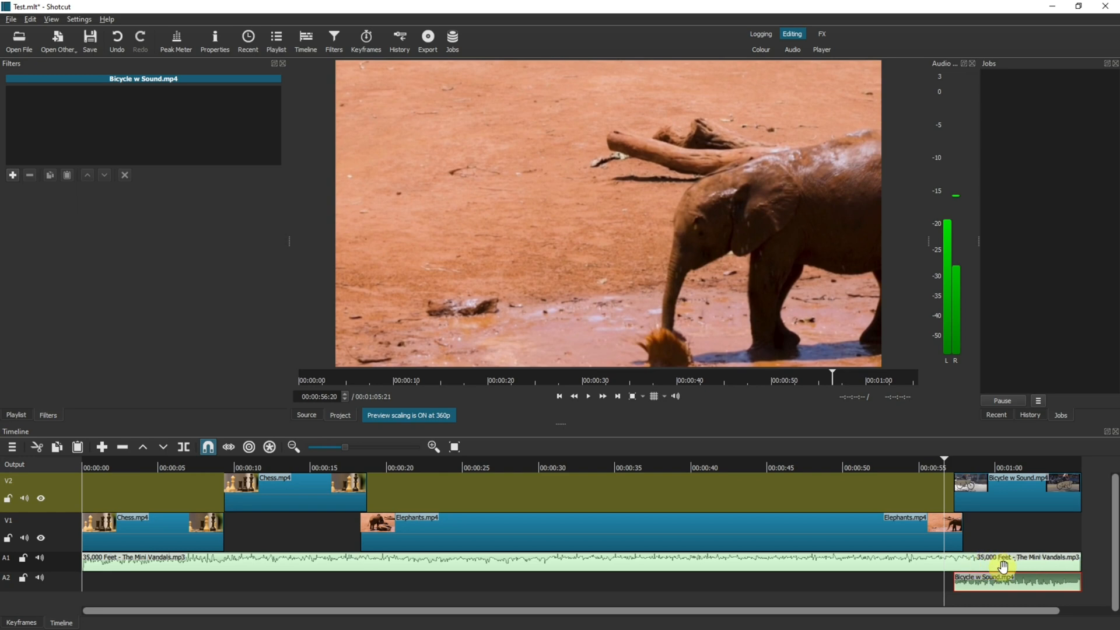
{"action": "mouse_move", "coordinate": [1040, 563]}
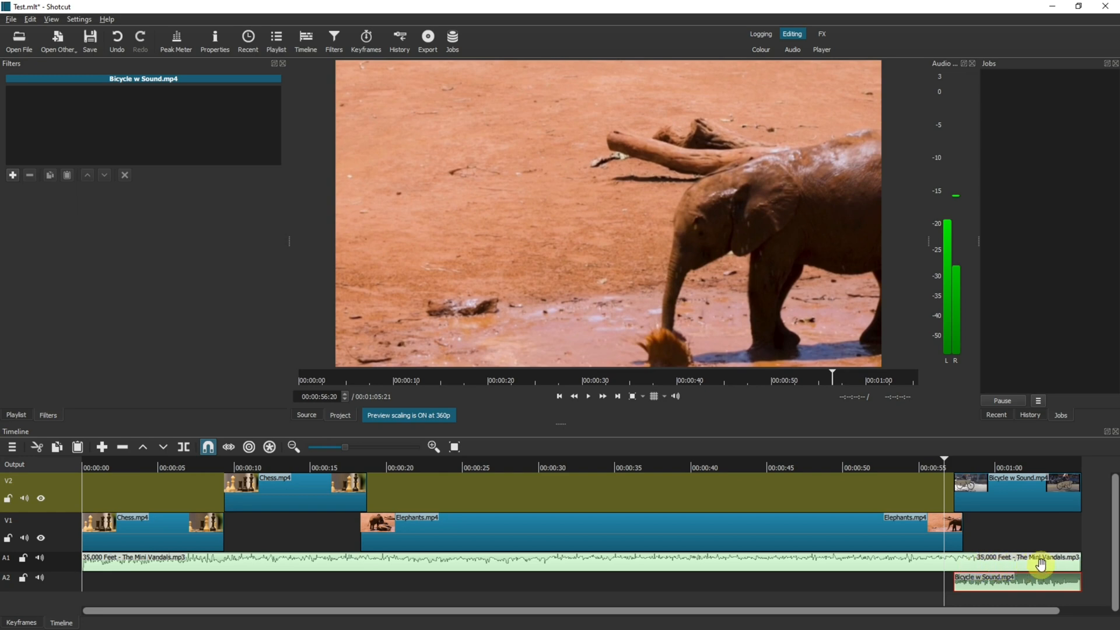
{"action": "mouse_move", "coordinate": [970, 563]}
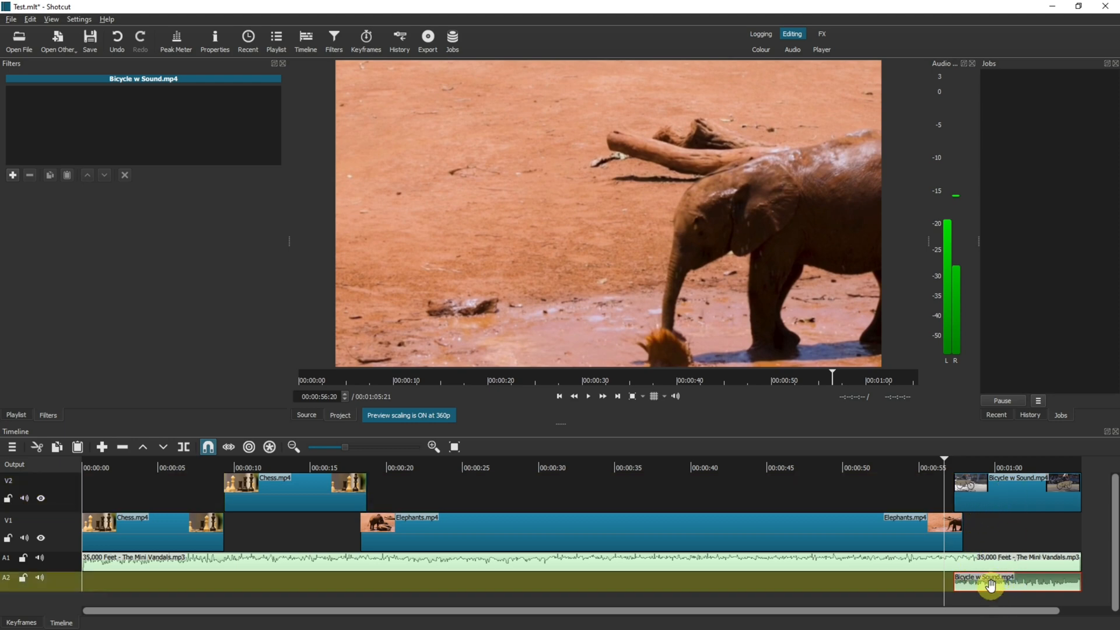
{"action": "left_click", "coordinate": [990, 586]}
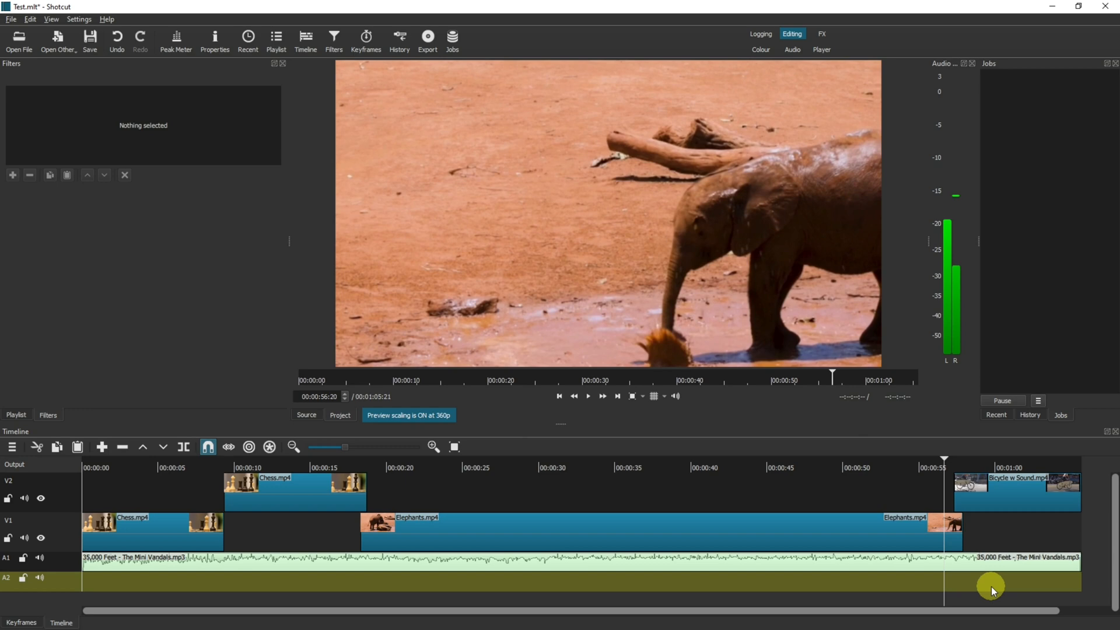
{"action": "mouse_move", "coordinate": [995, 491]}
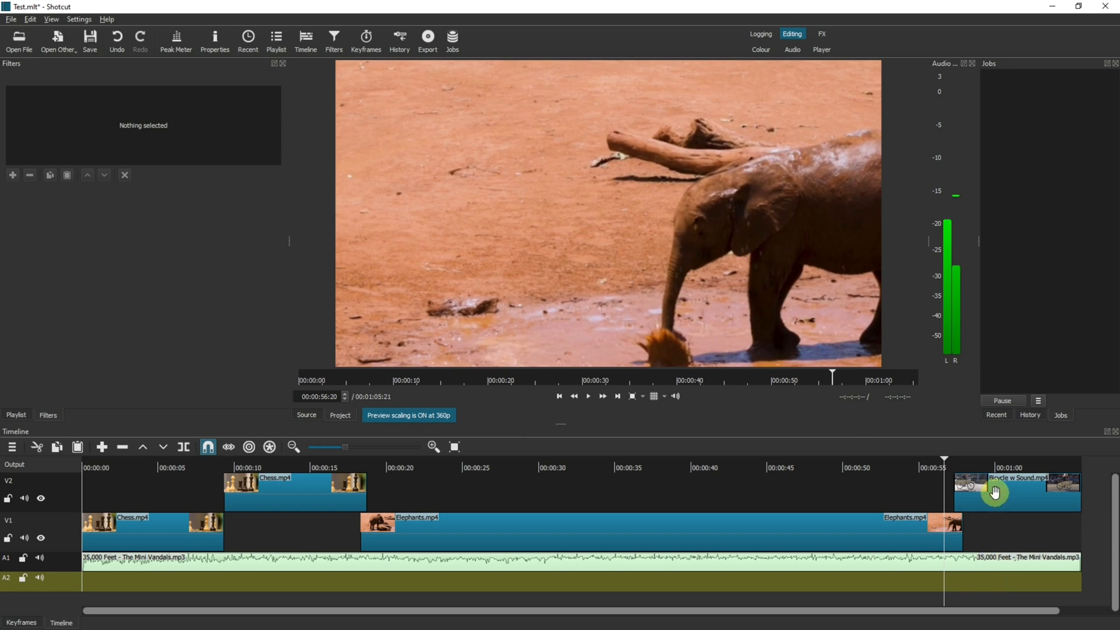
{"action": "mouse_move", "coordinate": [1002, 511]}
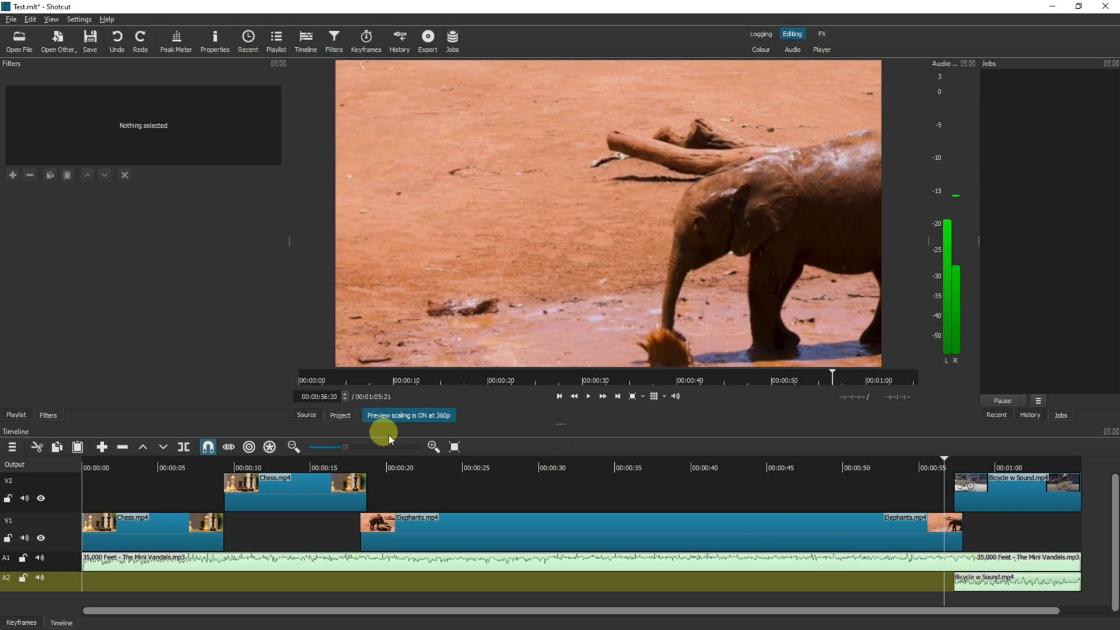
{"action": "scroll", "scroll_direction": "right", "scroll_amount": 3}
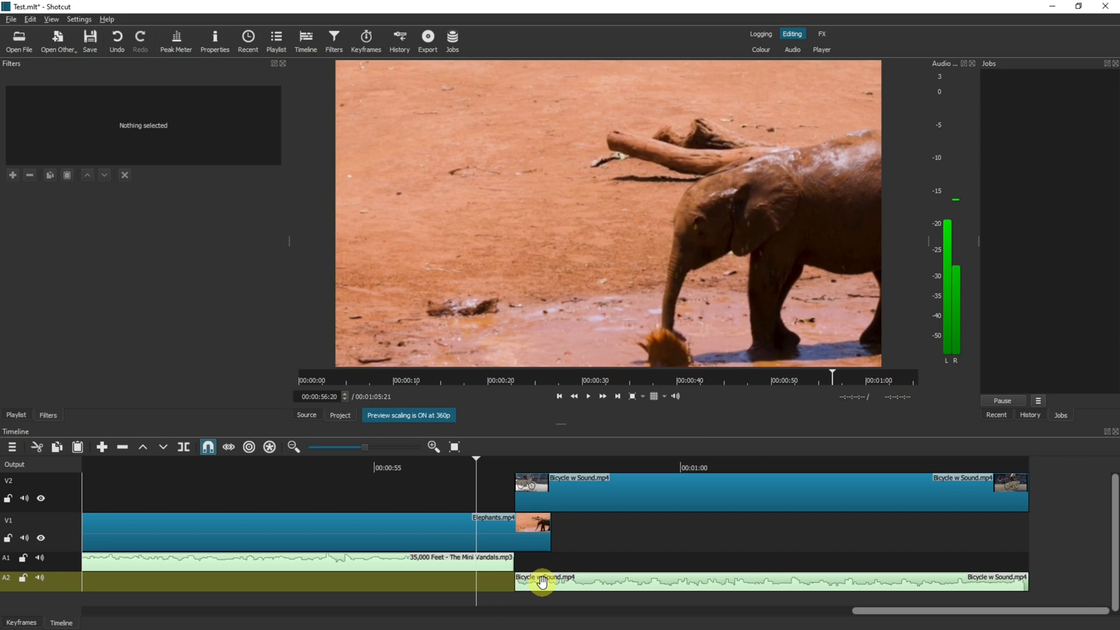
{"action": "left_click", "coordinate": [544, 580]}
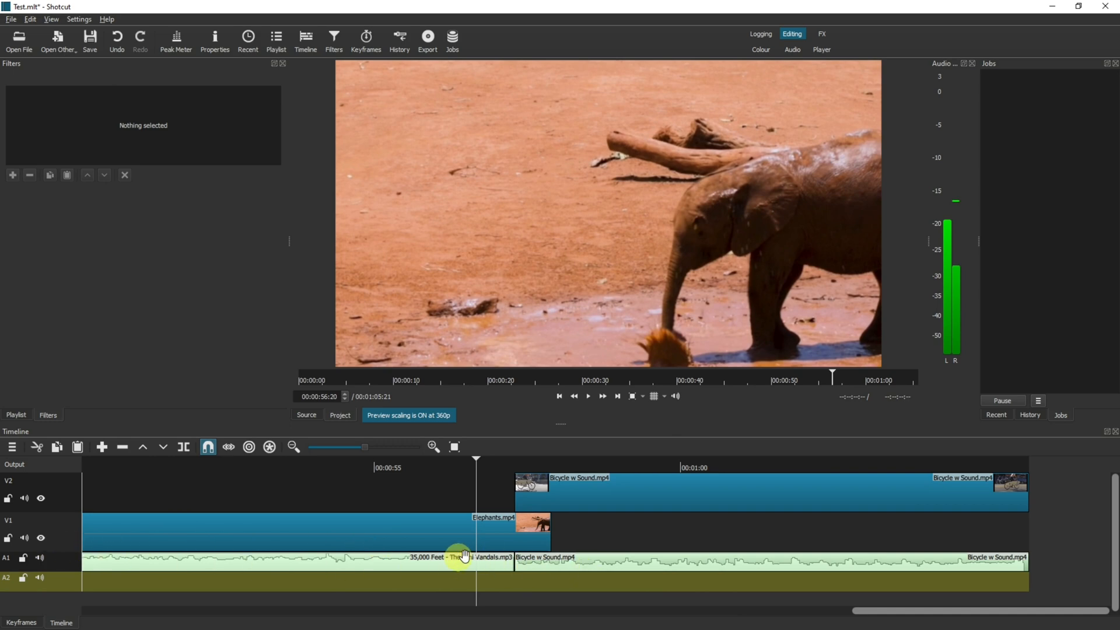
{"action": "mouse_move", "coordinate": [841, 503]}
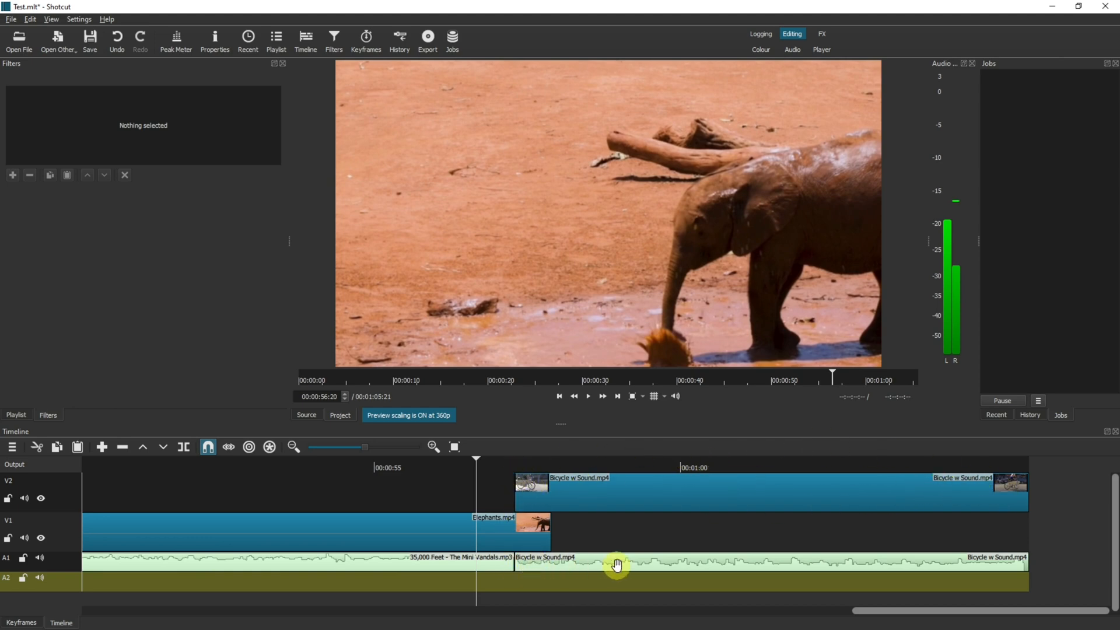
{"action": "mouse_move", "coordinate": [621, 537]}
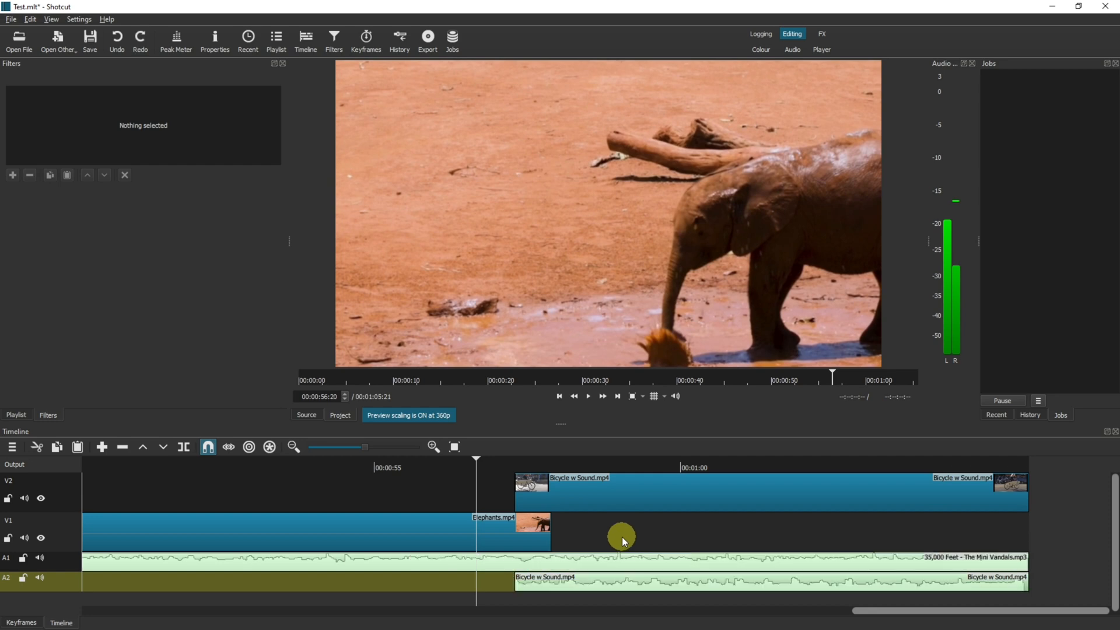
{"action": "left_click", "coordinate": [477, 461]}
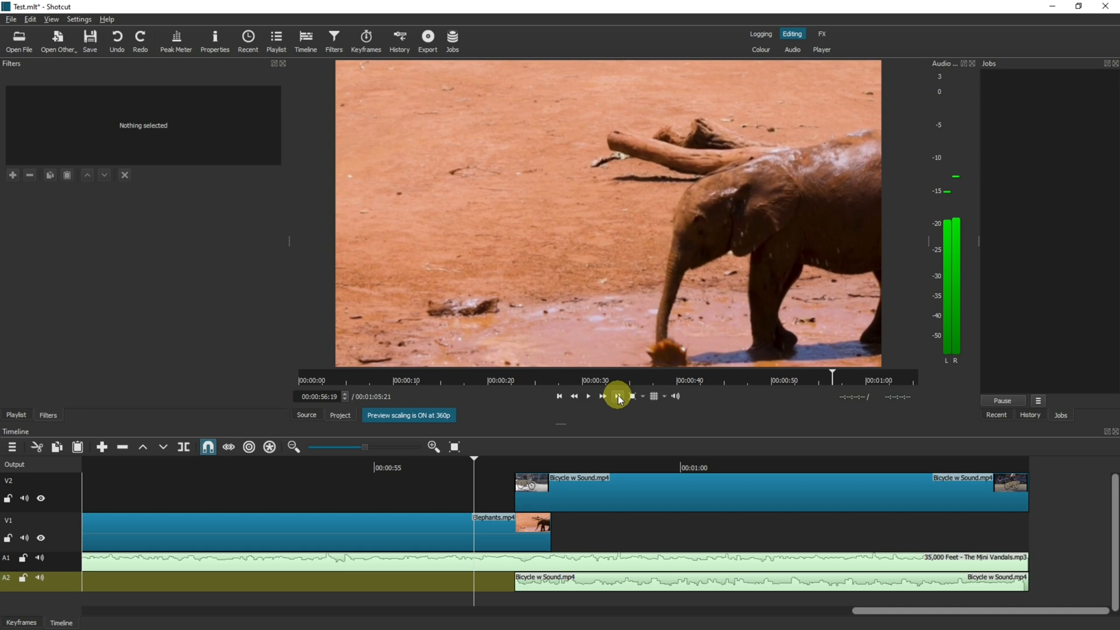
{"action": "mouse_move", "coordinate": [618, 397]}
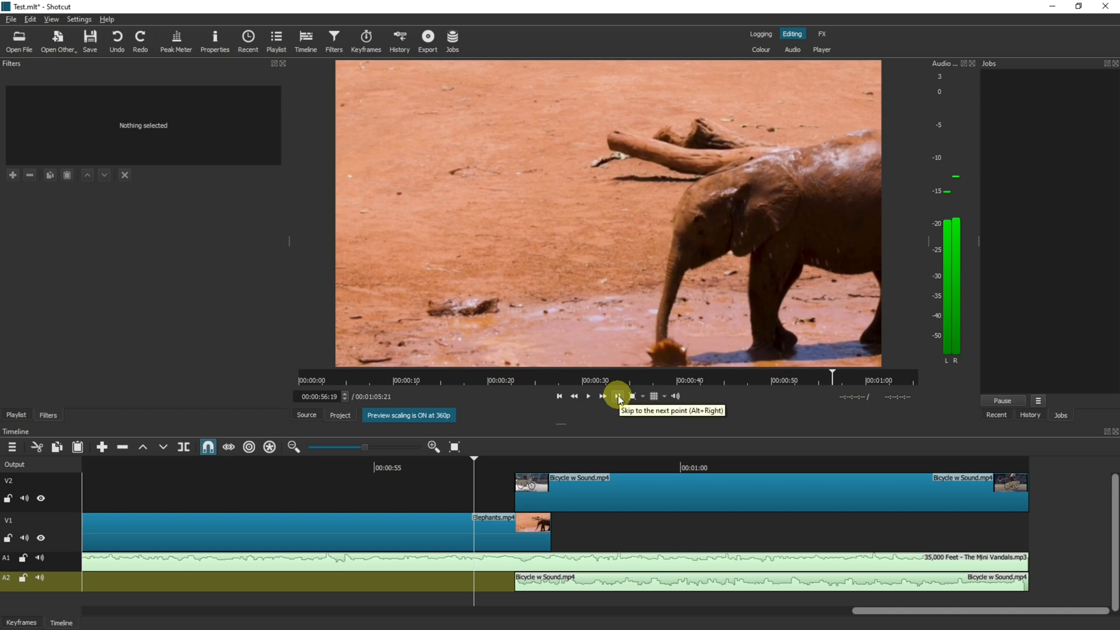
Move the playhead to the bicycle clip's start and split the A1 music clip there.
{"action": "left_click", "coordinate": [618, 396]}
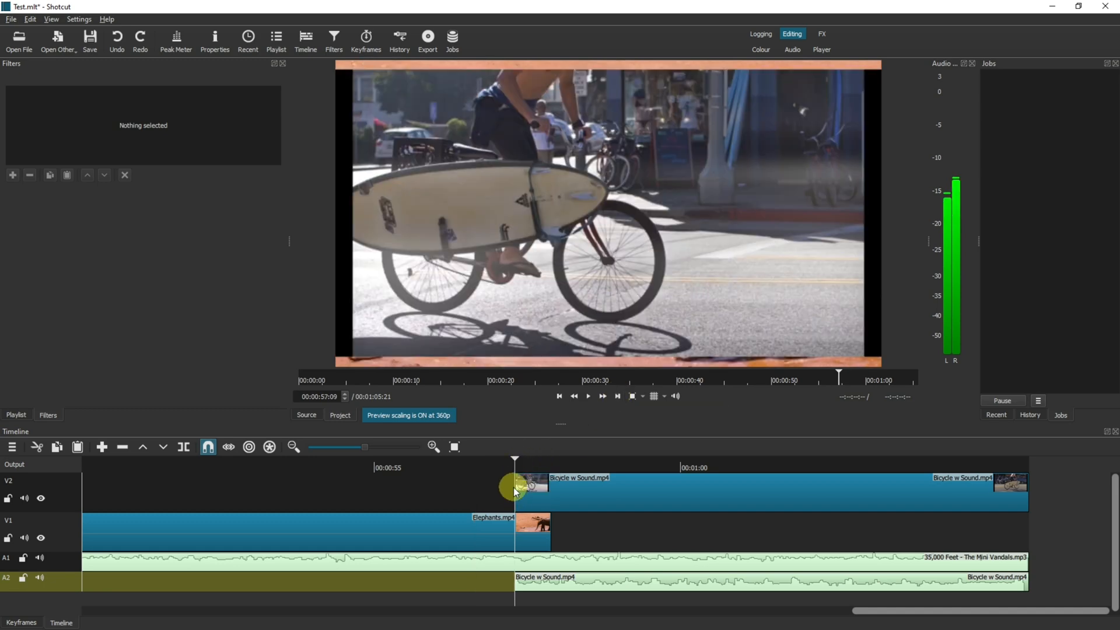
{"action": "mouse_move", "coordinate": [512, 556]}
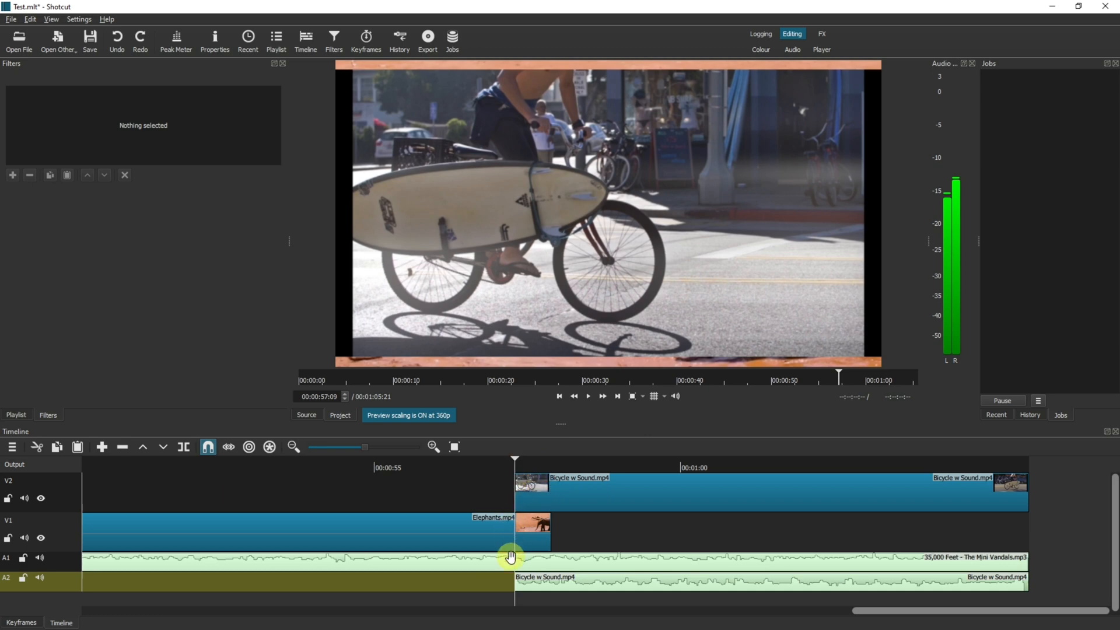
{"action": "left_click", "coordinate": [525, 559]}
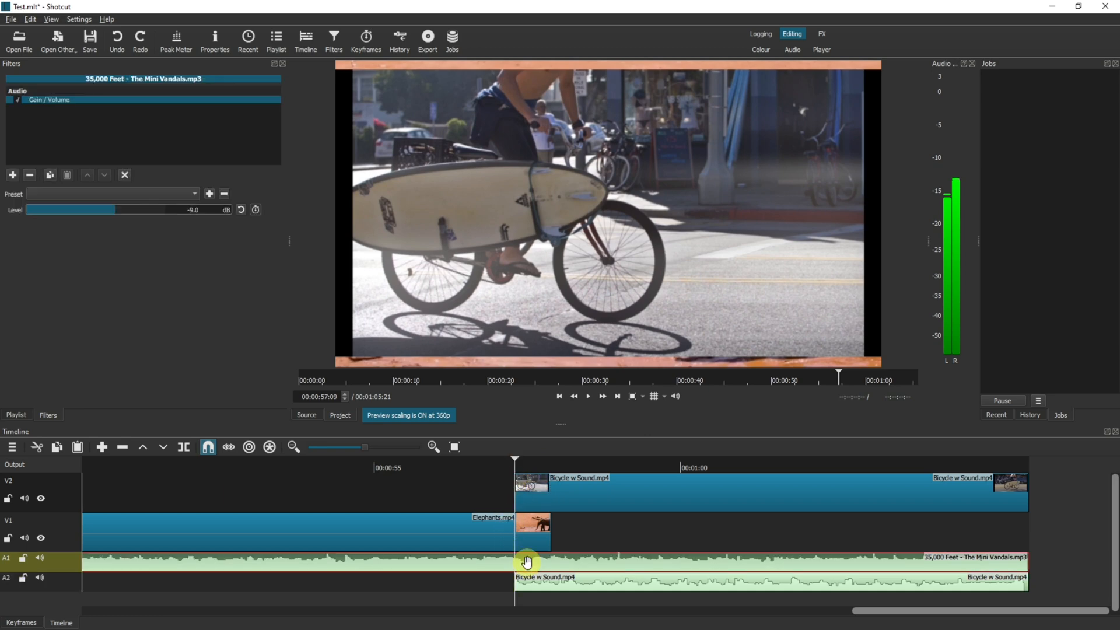
{"action": "left_click", "coordinate": [188, 447]}
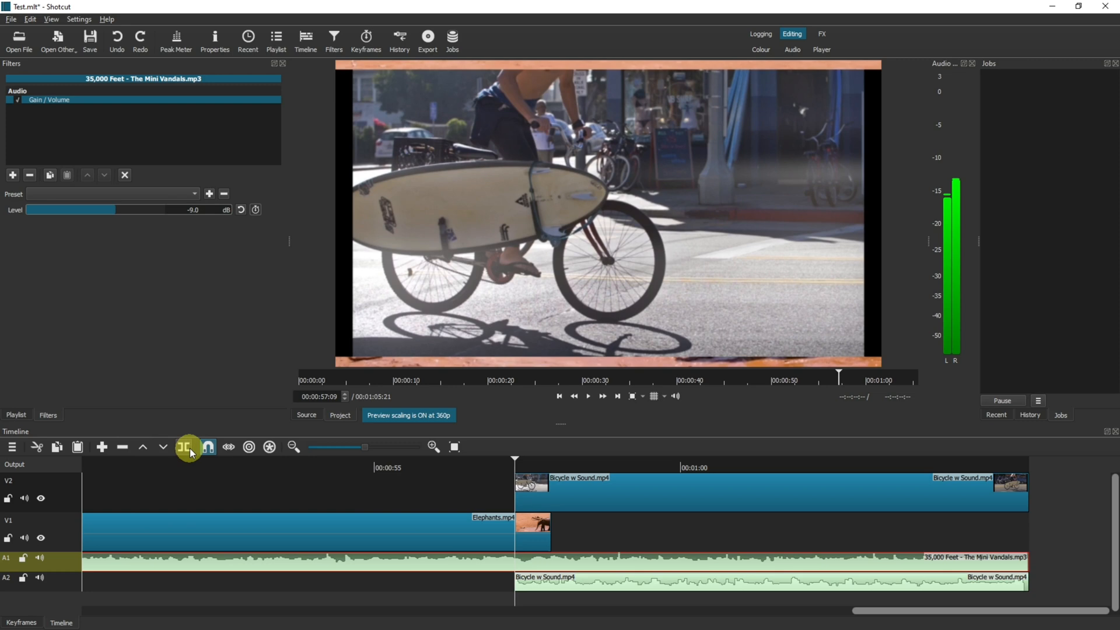
{"action": "mouse_move", "coordinate": [188, 448]}
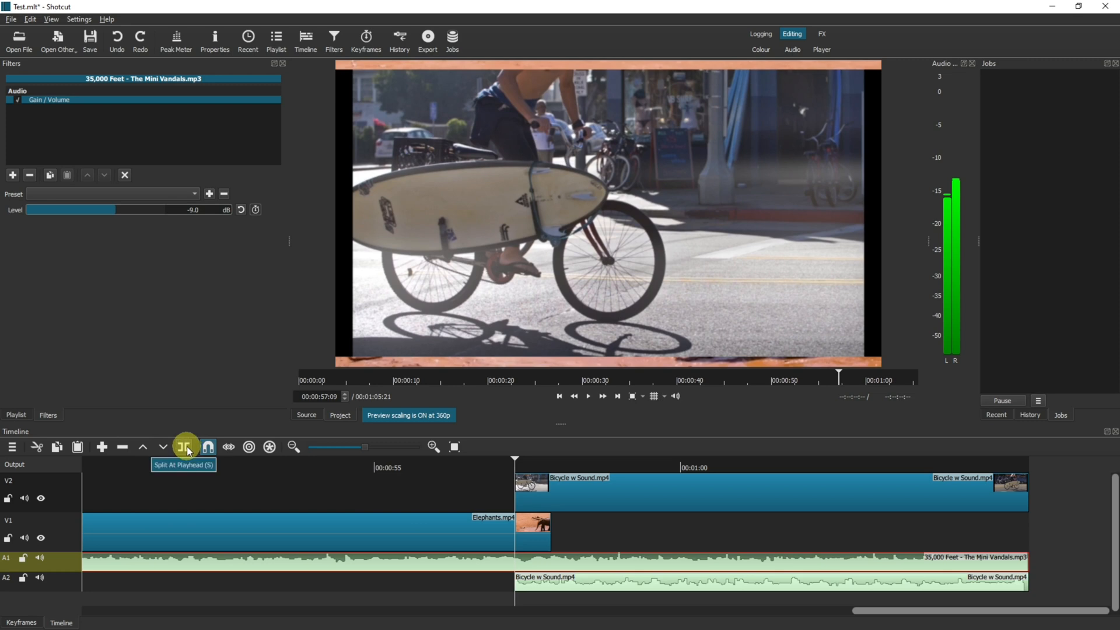
{"action": "left_click", "coordinate": [186, 446]}
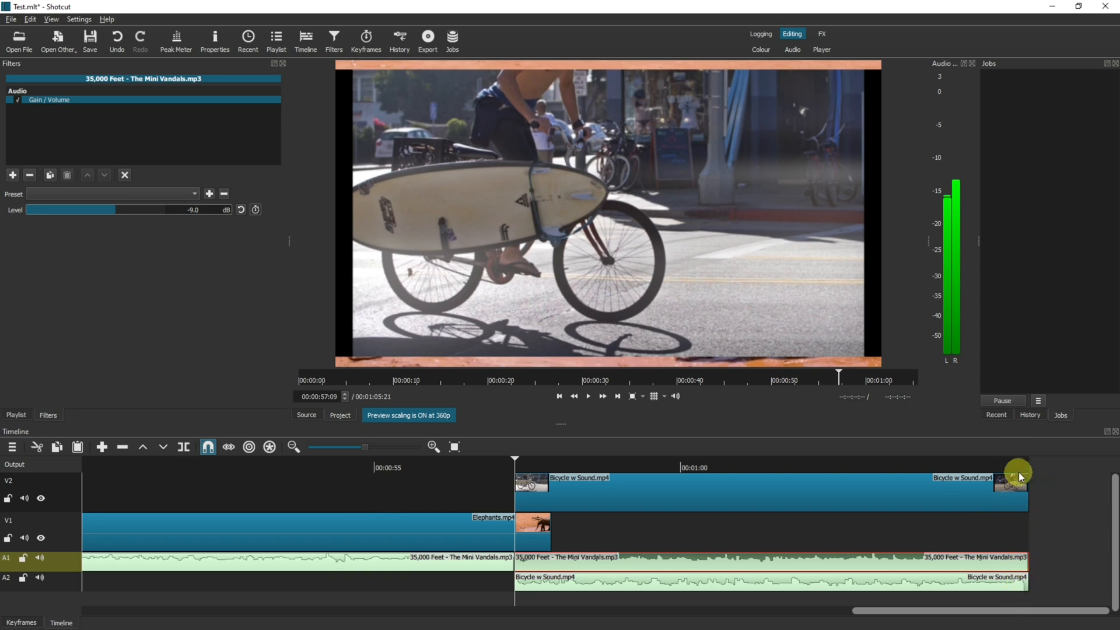
{"action": "mouse_move", "coordinate": [1020, 570]}
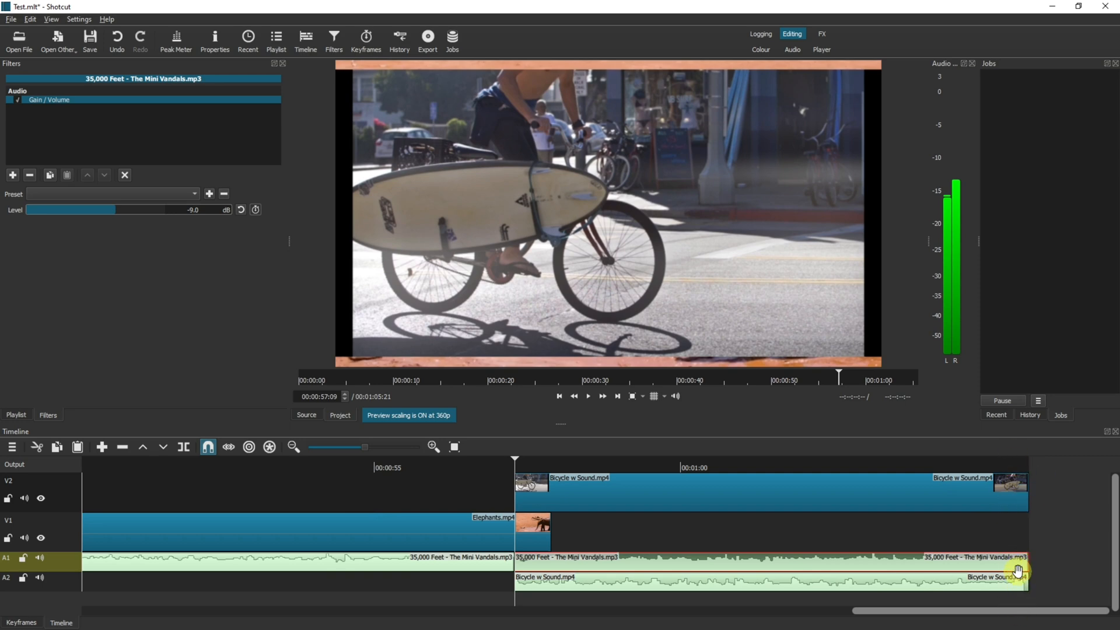
{"action": "mouse_move", "coordinate": [1021, 563]}
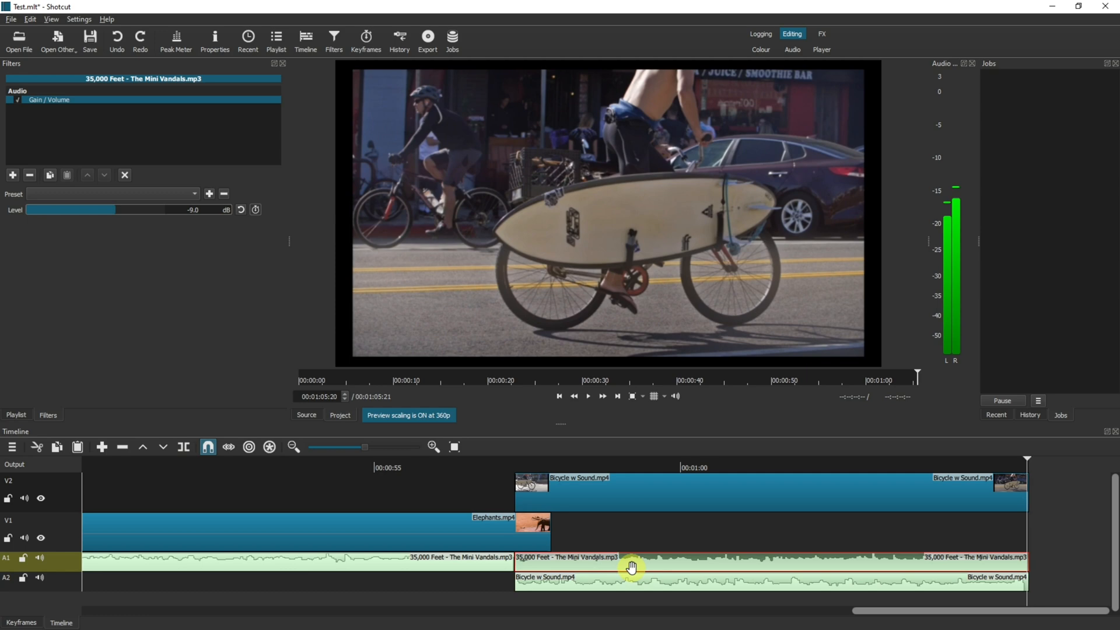
{"action": "mouse_move", "coordinate": [309, 564]}
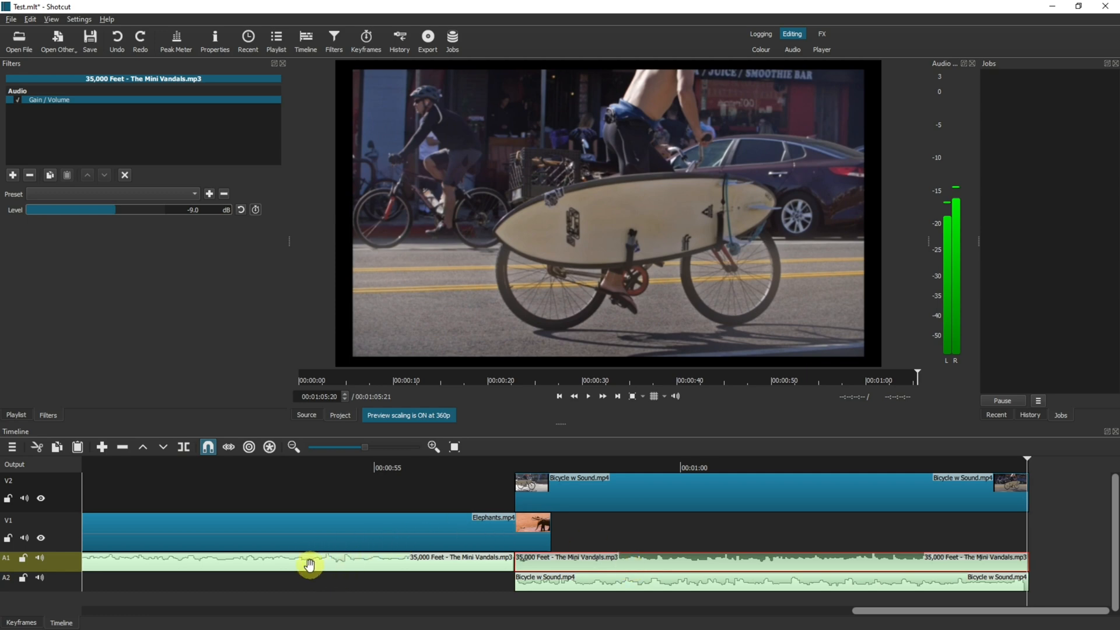
{"action": "mouse_move", "coordinate": [340, 553]}
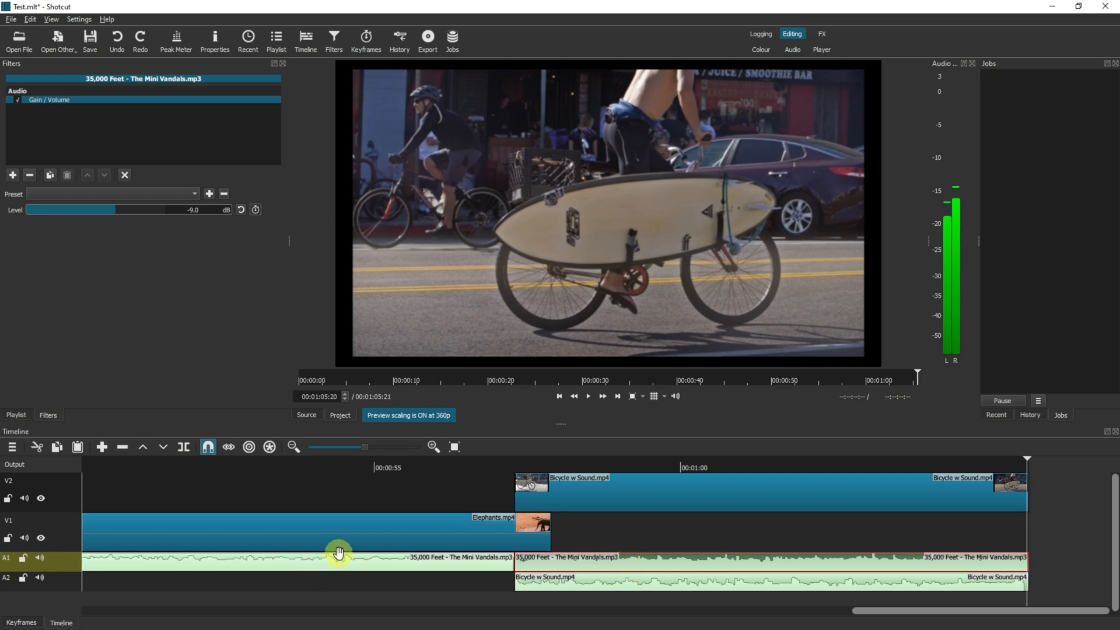
Select the first music piece to show its -9.0 dB Gain/Volume filter settings.
{"action": "left_click", "coordinate": [652, 586]}
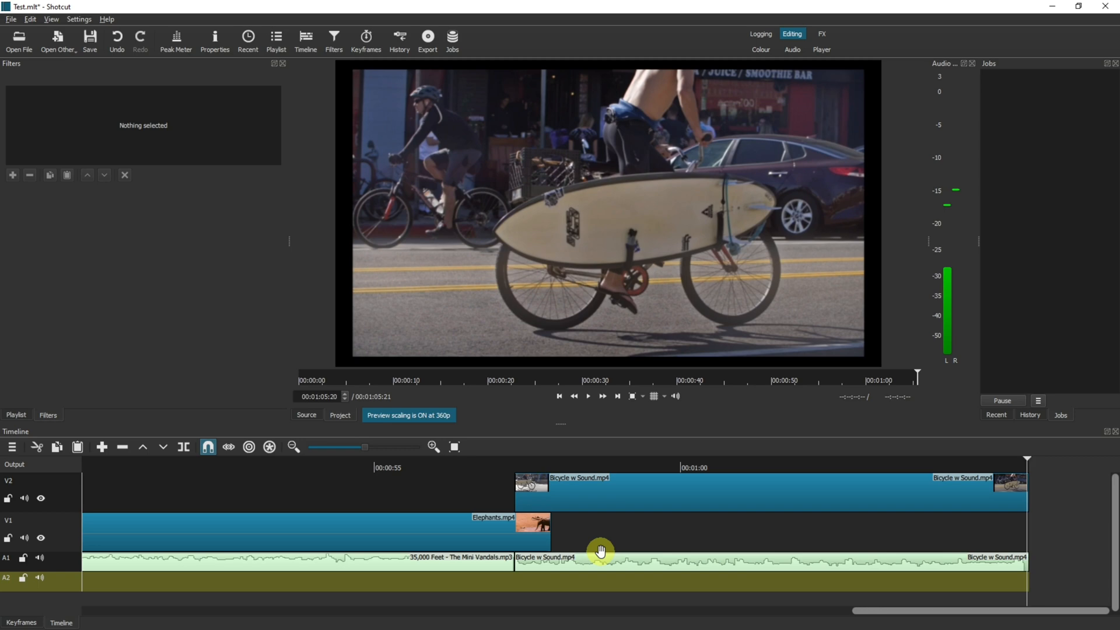
{"action": "mouse_move", "coordinate": [373, 562]}
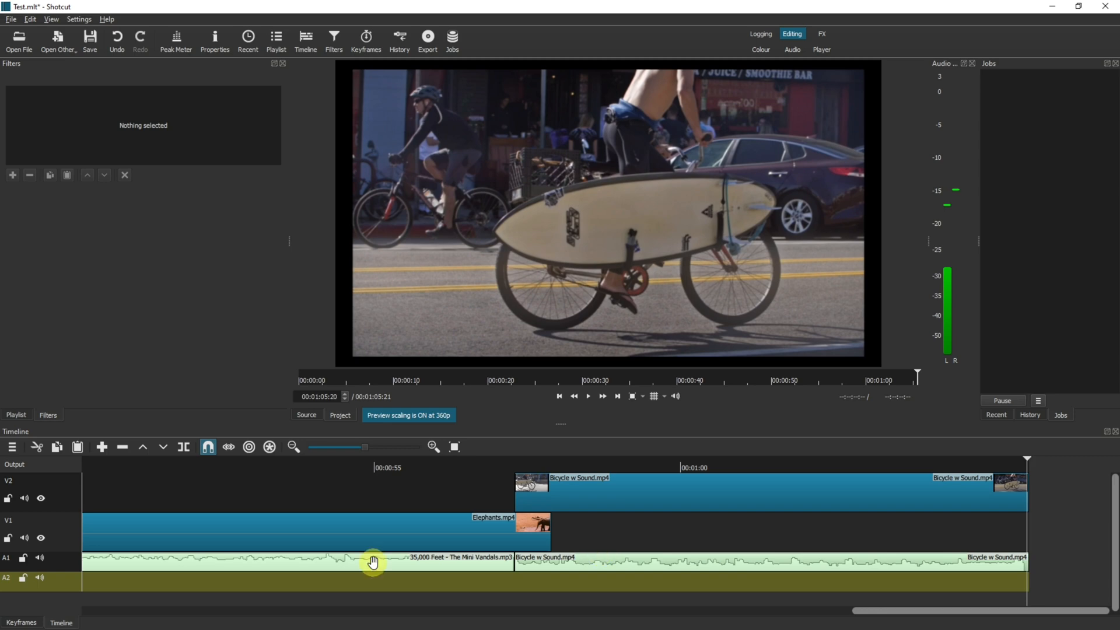
{"action": "left_click", "coordinate": [371, 561]}
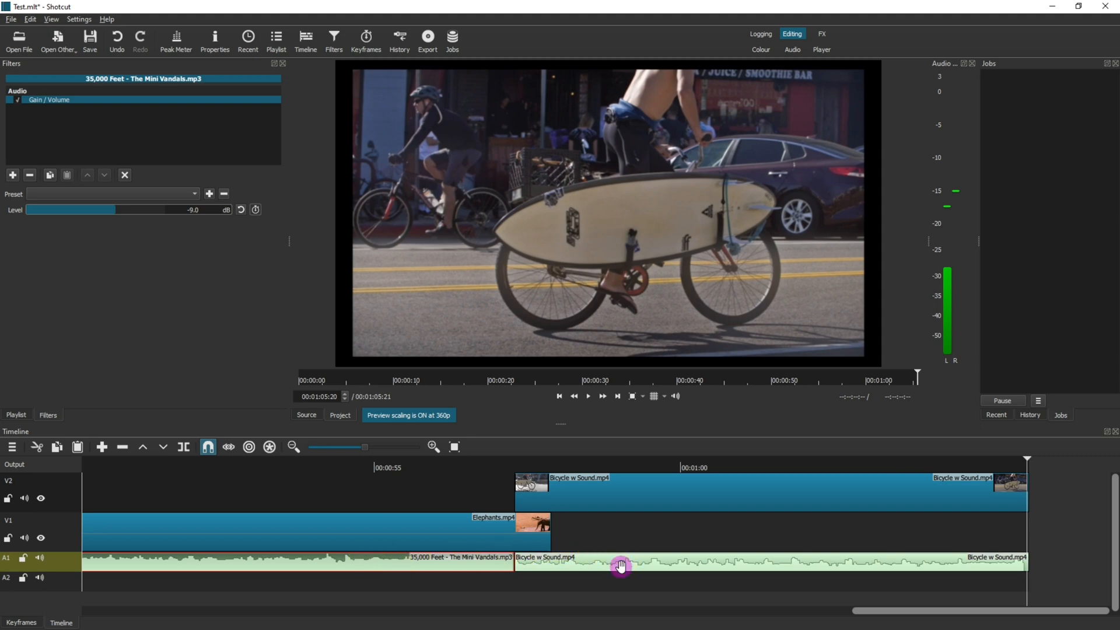
Add a Gain / Volume filter at 0.0 dB to the Bicycle w Sound audio clip.
{"action": "left_click", "coordinate": [621, 564]}
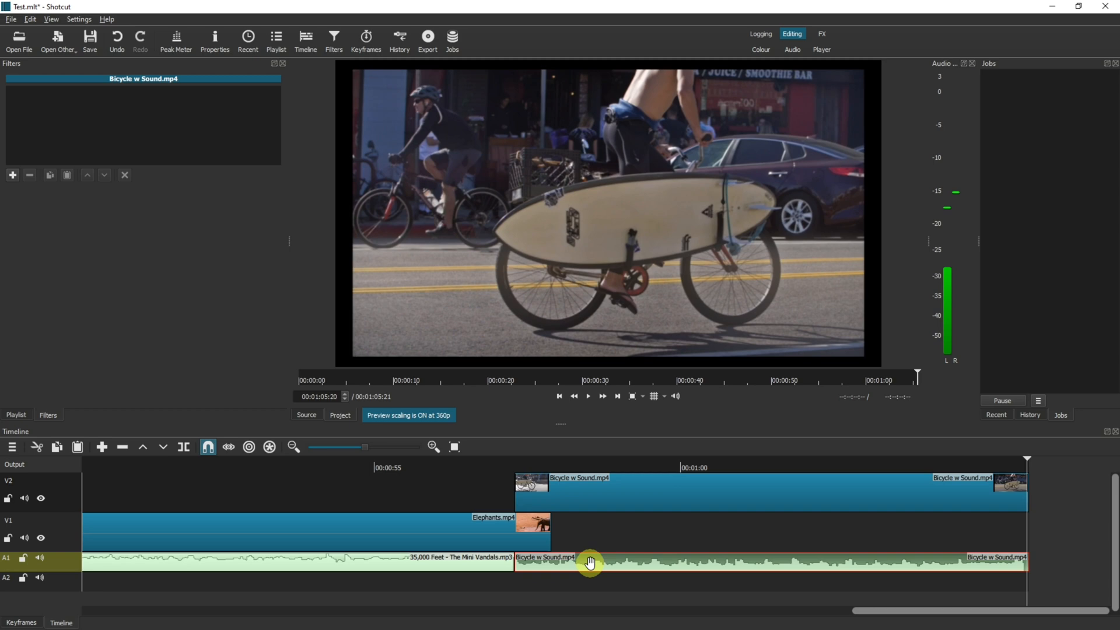
{"action": "mouse_move", "coordinate": [454, 556]}
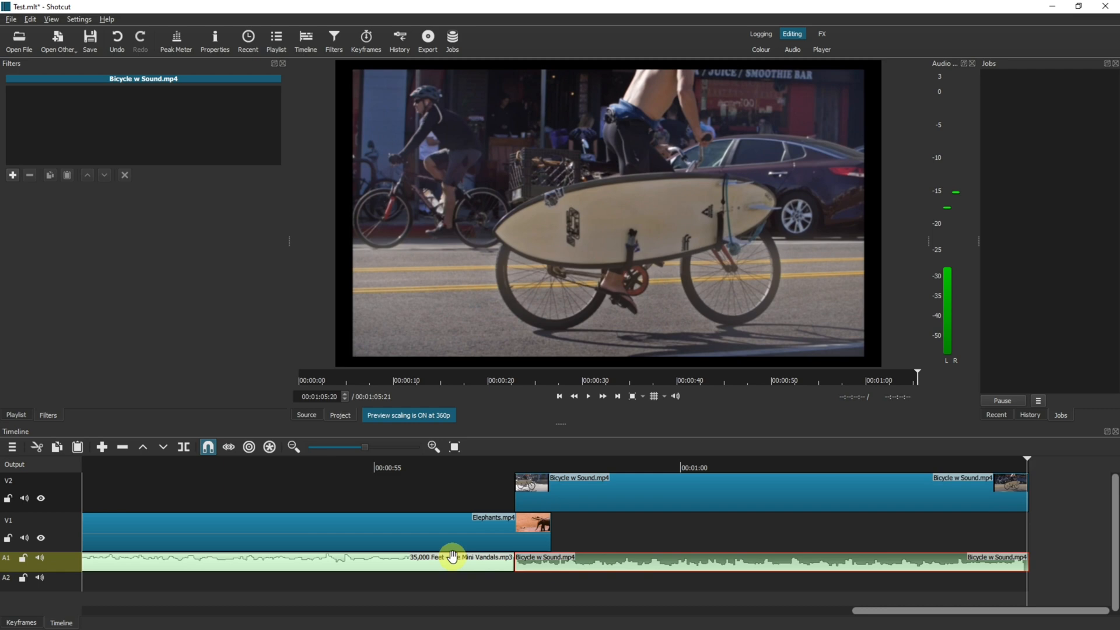
{"action": "left_click", "coordinate": [449, 557]}
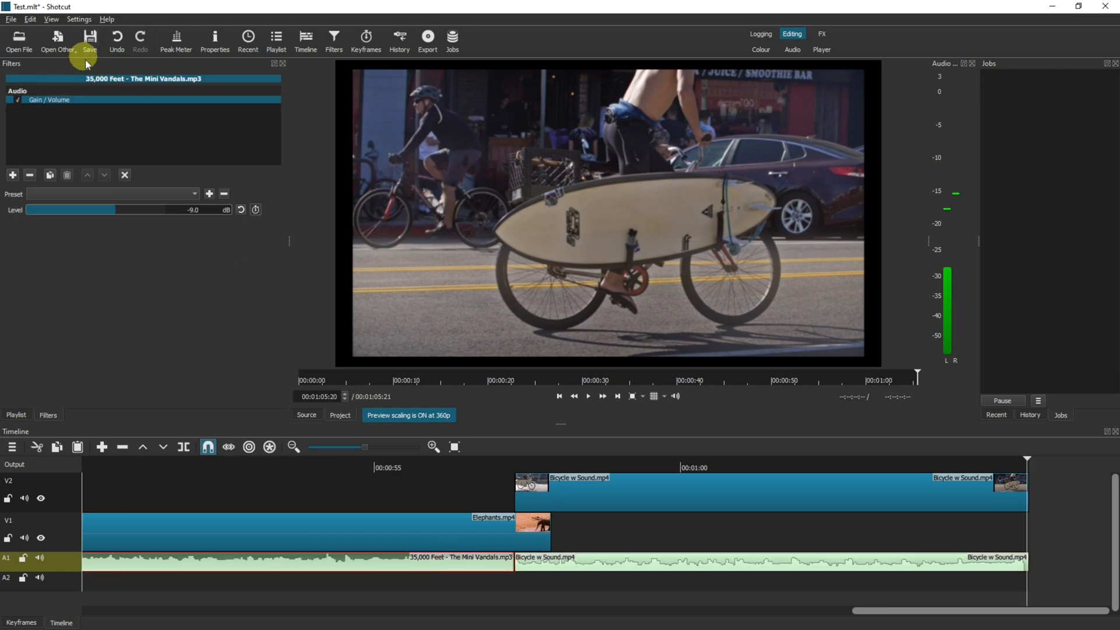
{"action": "left_click", "coordinate": [571, 559]}
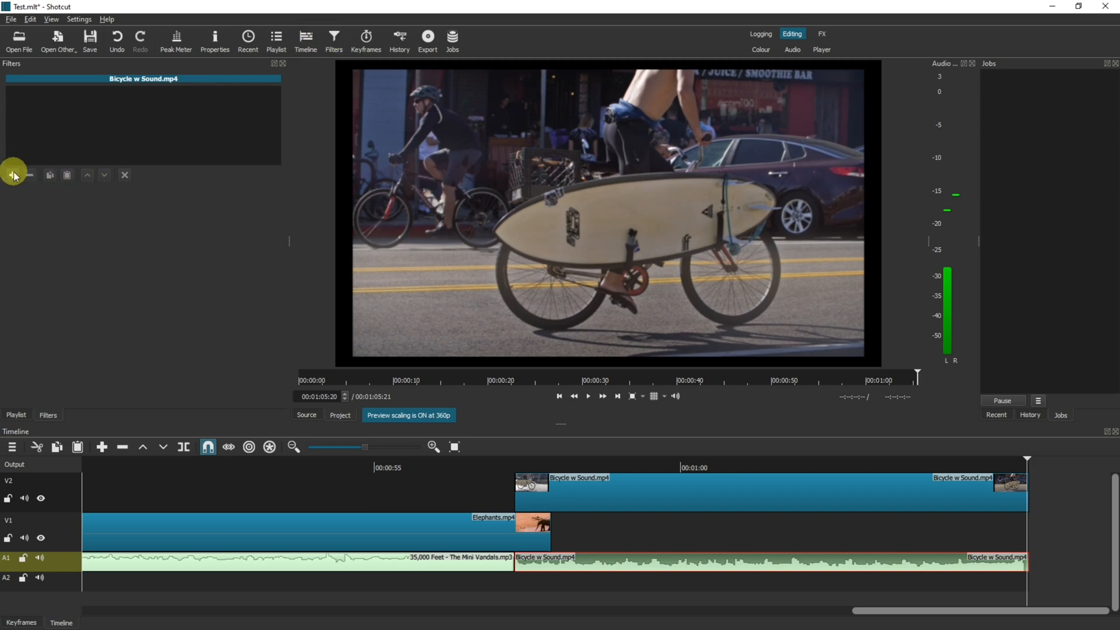
{"action": "left_click", "coordinate": [13, 174]}
{"action": "type", "text": "gain"}
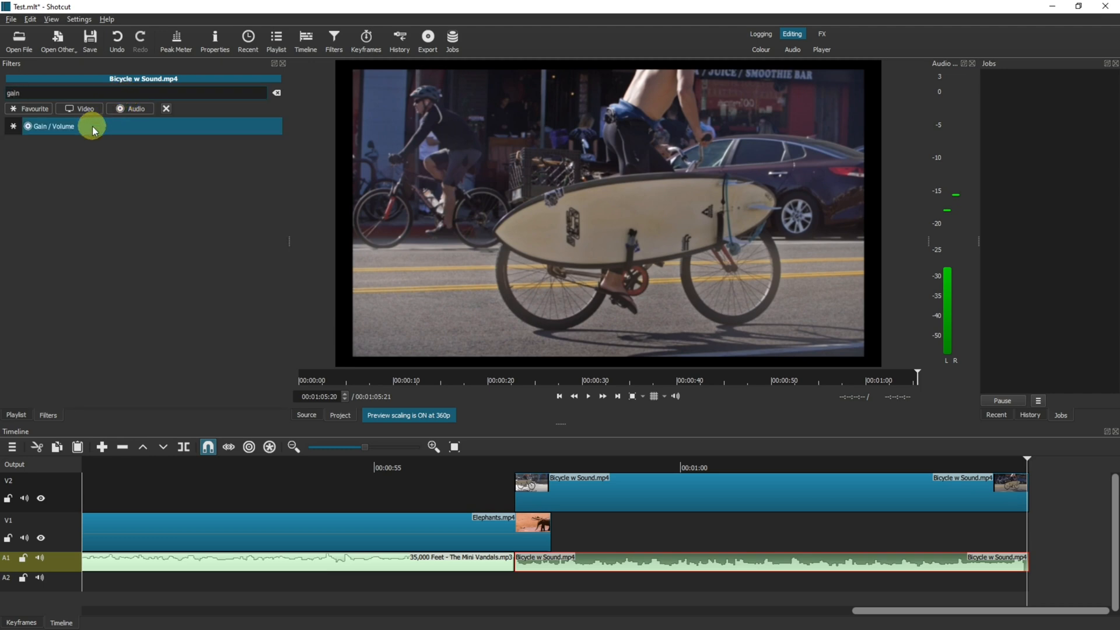
{"action": "left_click", "coordinate": [49, 127]}
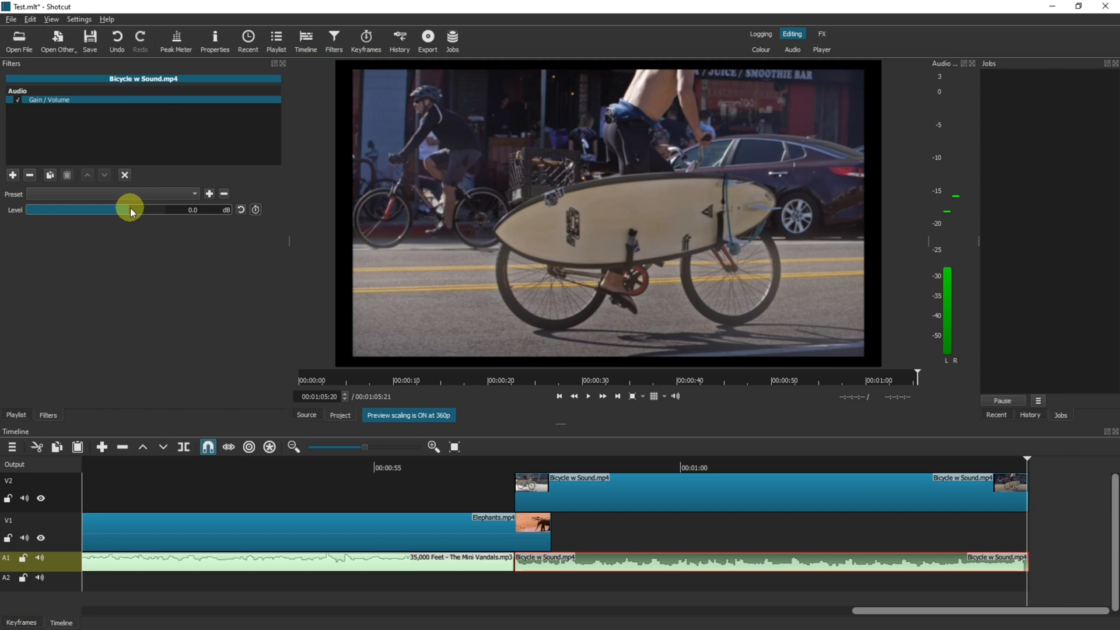
Raise the bicycle clip's Gain / Volume level to +2.6 dB.
{"action": "left_click_drag", "start_coordinate": [128, 209], "coordinate": [135, 209]}
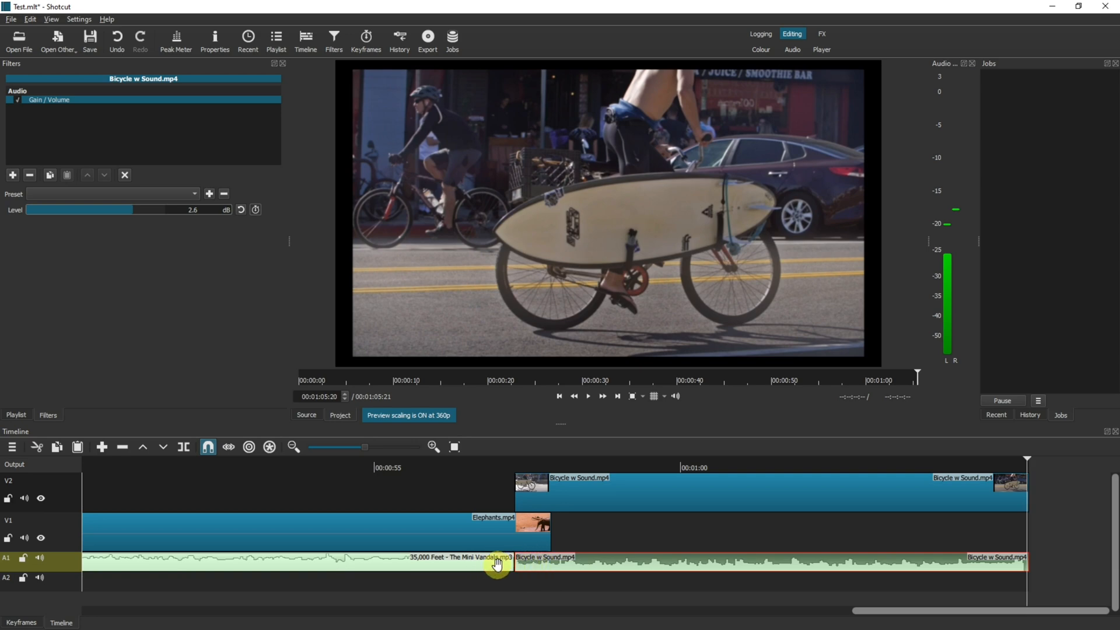
{"action": "mouse_move", "coordinate": [582, 562]}
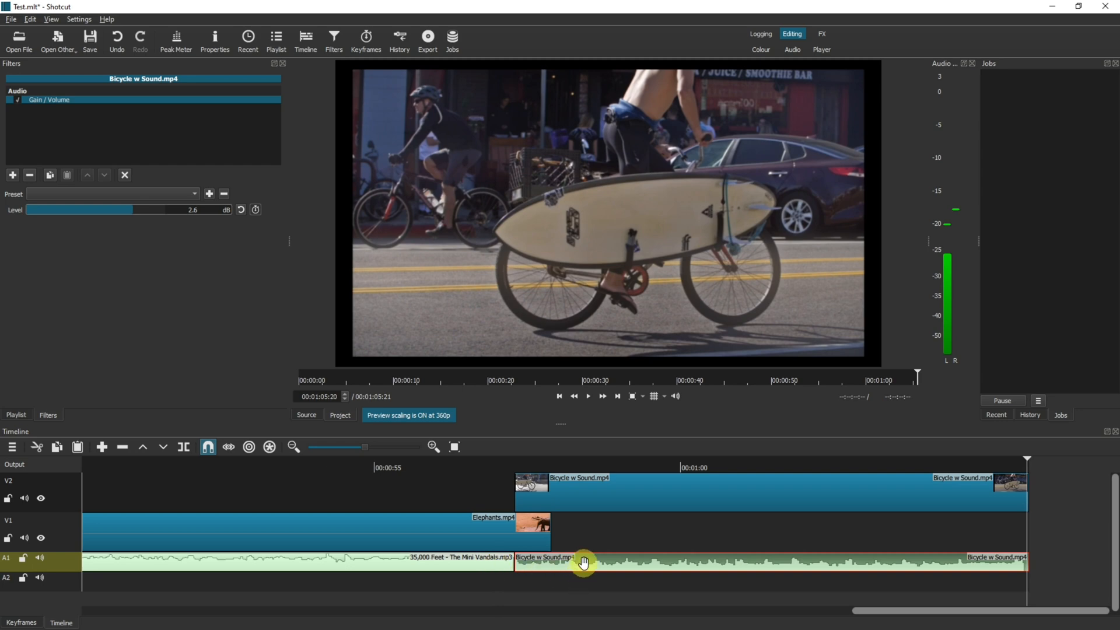
{"action": "mouse_move", "coordinate": [463, 561]}
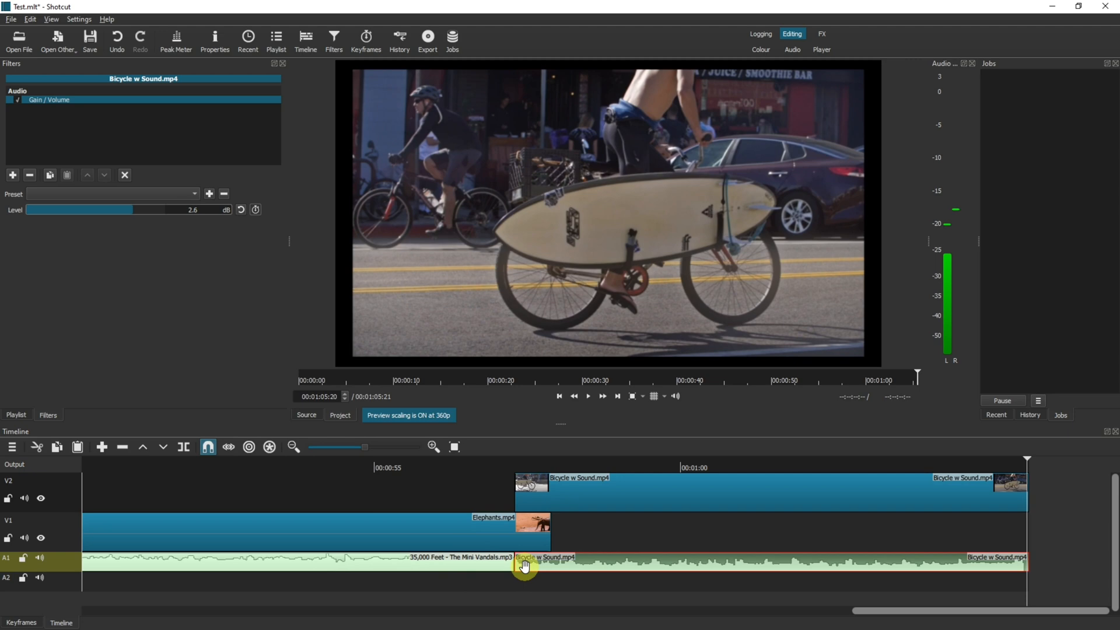
{"action": "mouse_move", "coordinate": [512, 560]}
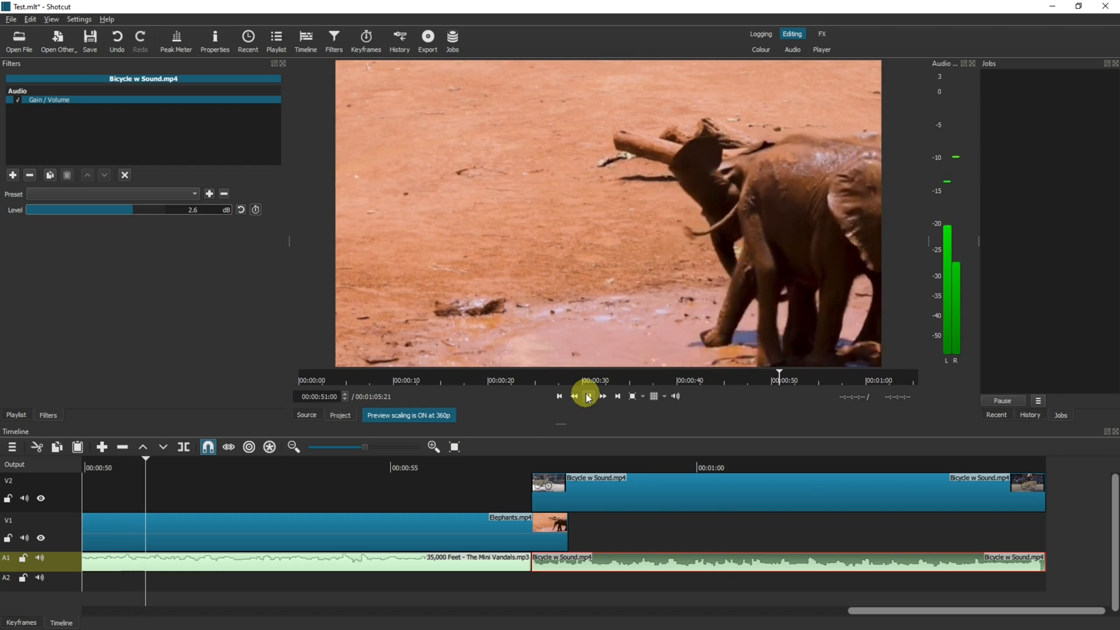
{"action": "left_click", "coordinate": [588, 396]}
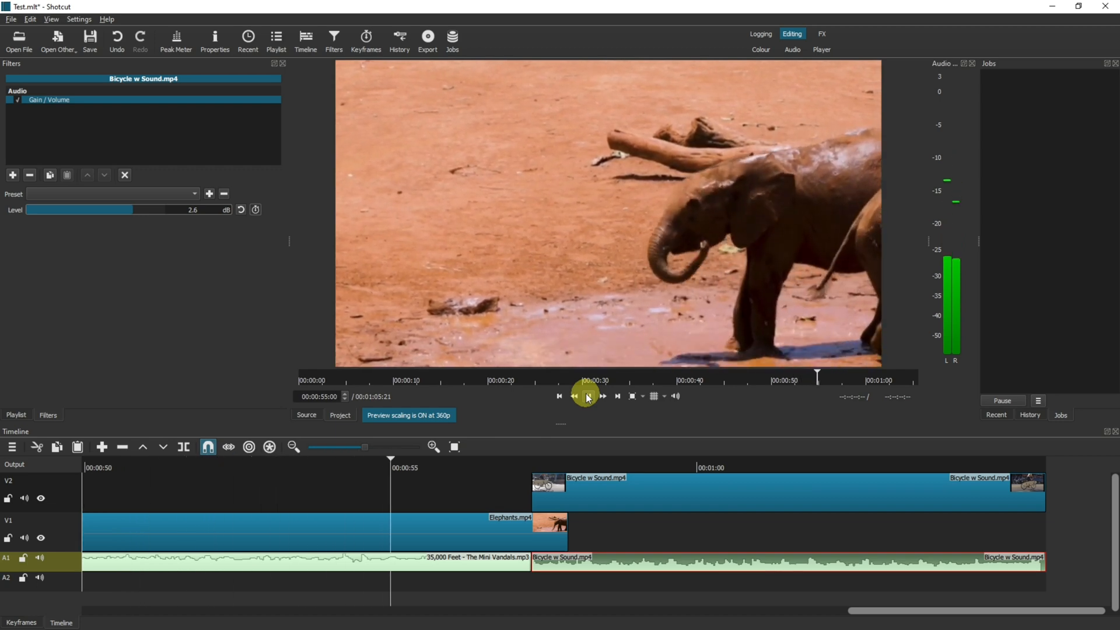
{"action": "left_click", "coordinate": [586, 397]}
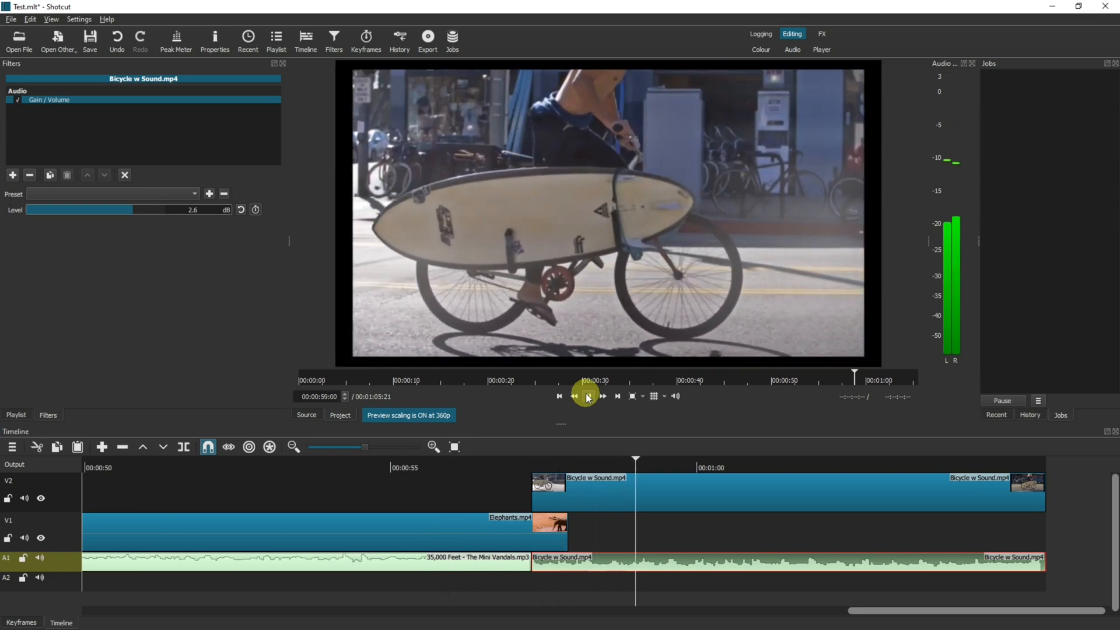
{"action": "left_click", "coordinate": [587, 395]}
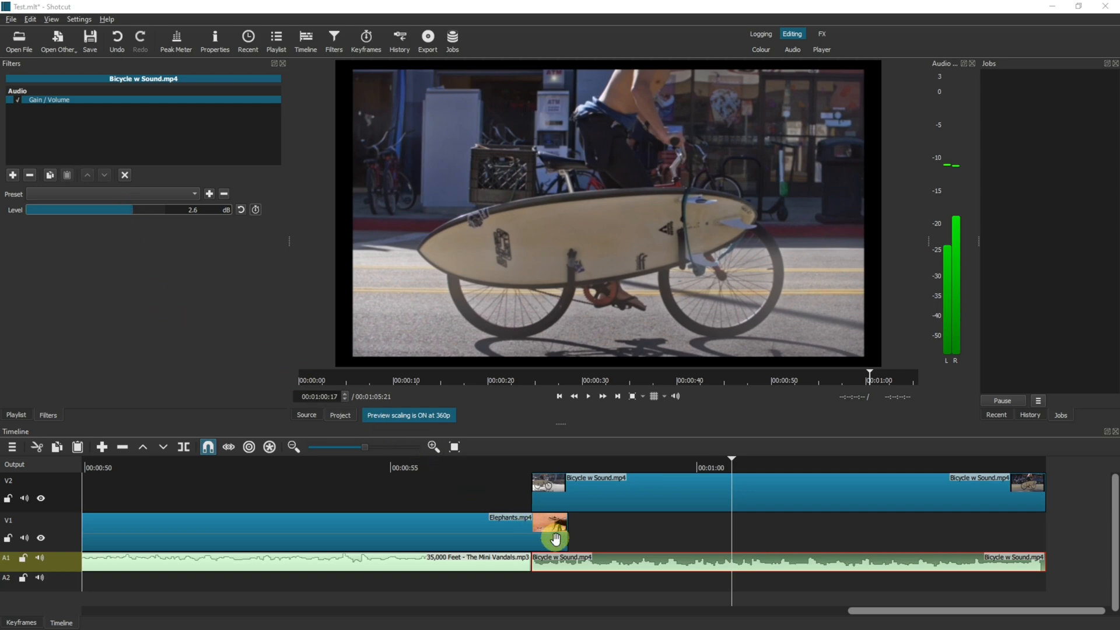
{"action": "mouse_move", "coordinate": [496, 564]}
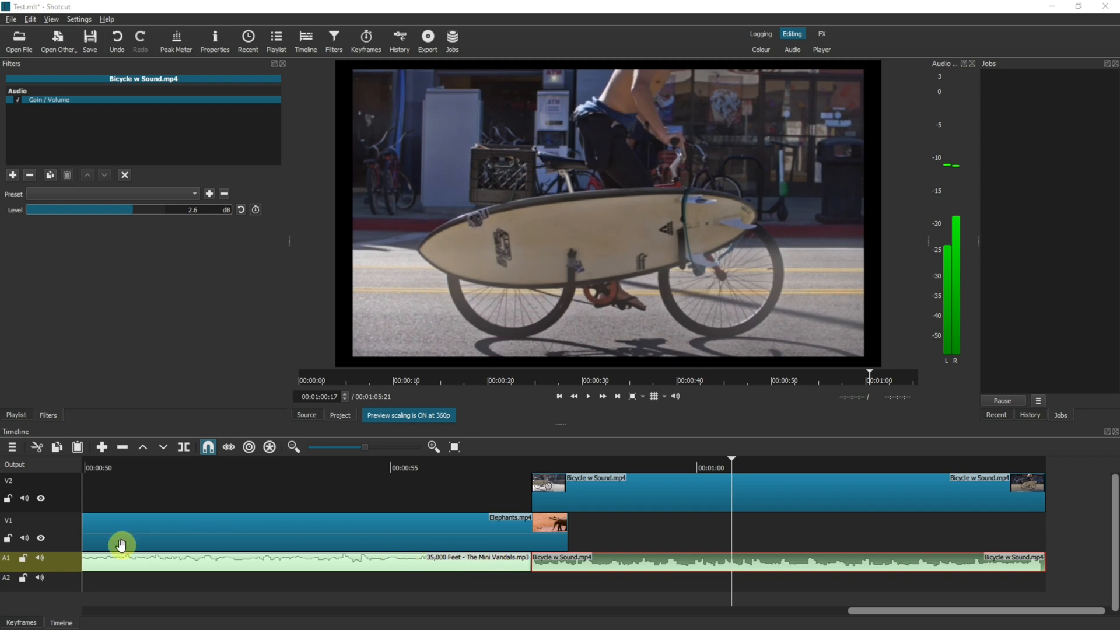
{"action": "mouse_move", "coordinate": [71, 572]}
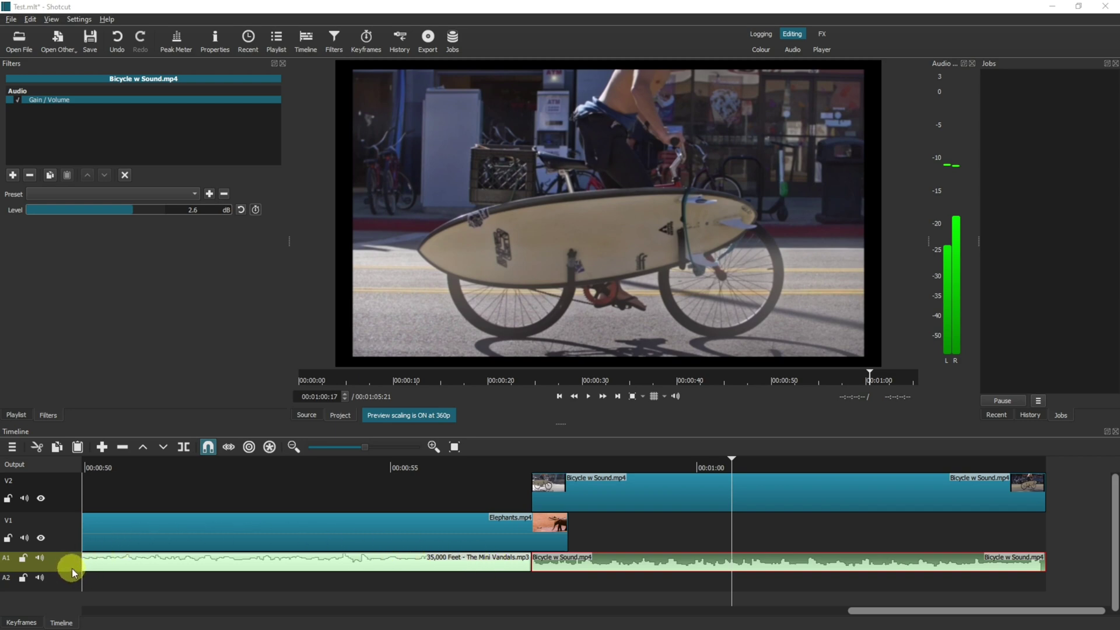
Add a Gain / Volume filter to track A1, check the bicycle filter, and select track A2.
{"action": "left_click", "coordinate": [7, 558]}
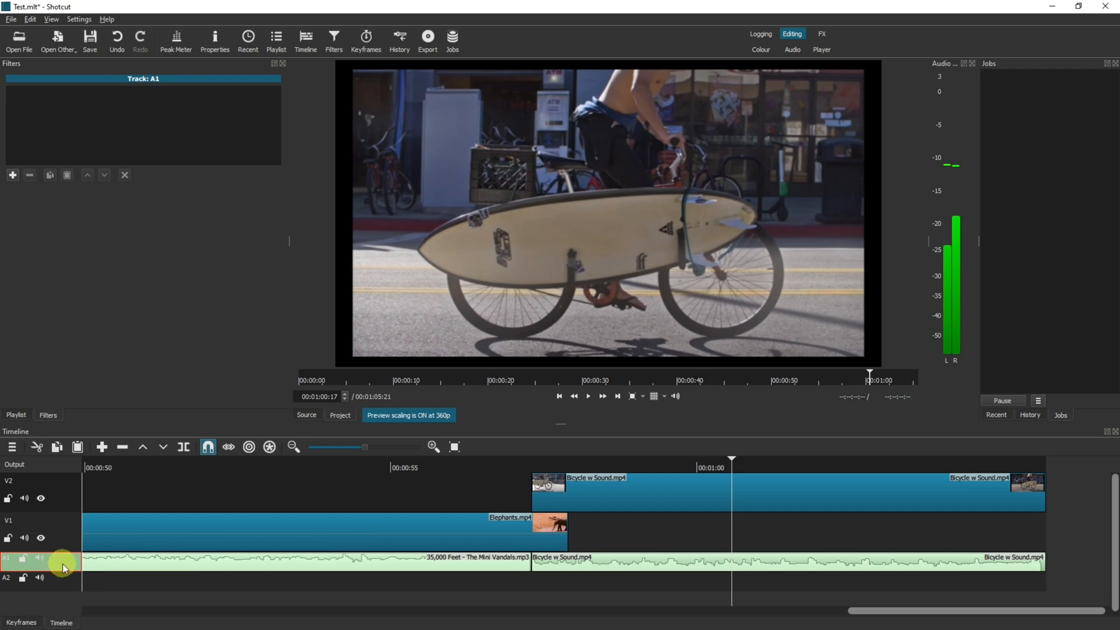
{"action": "left_click", "coordinate": [12, 175]}
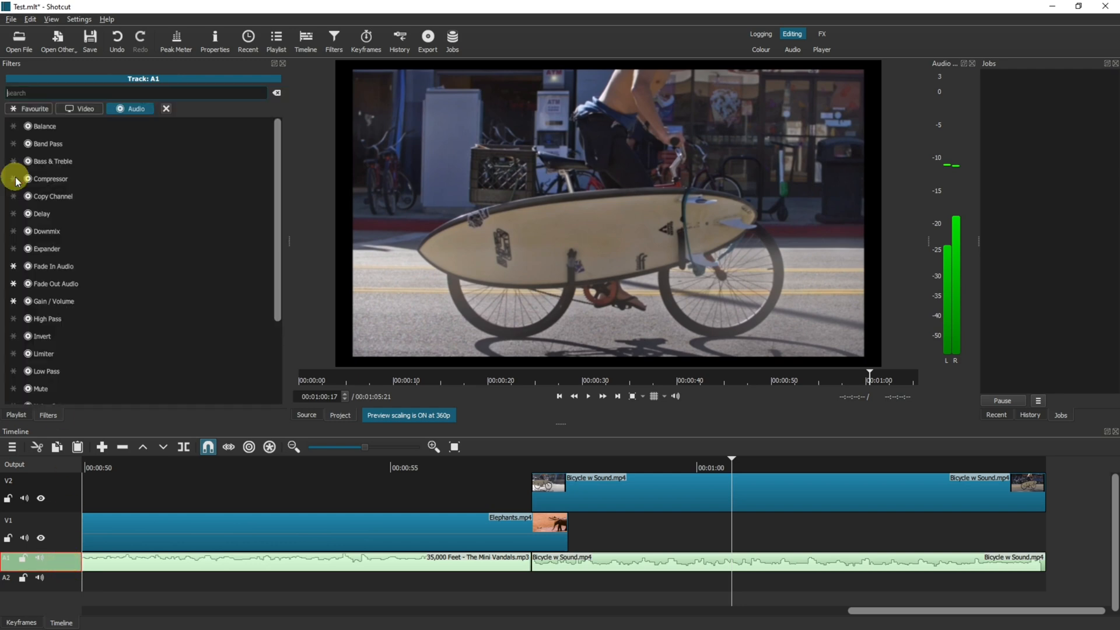
{"action": "type", "text": "gain"}
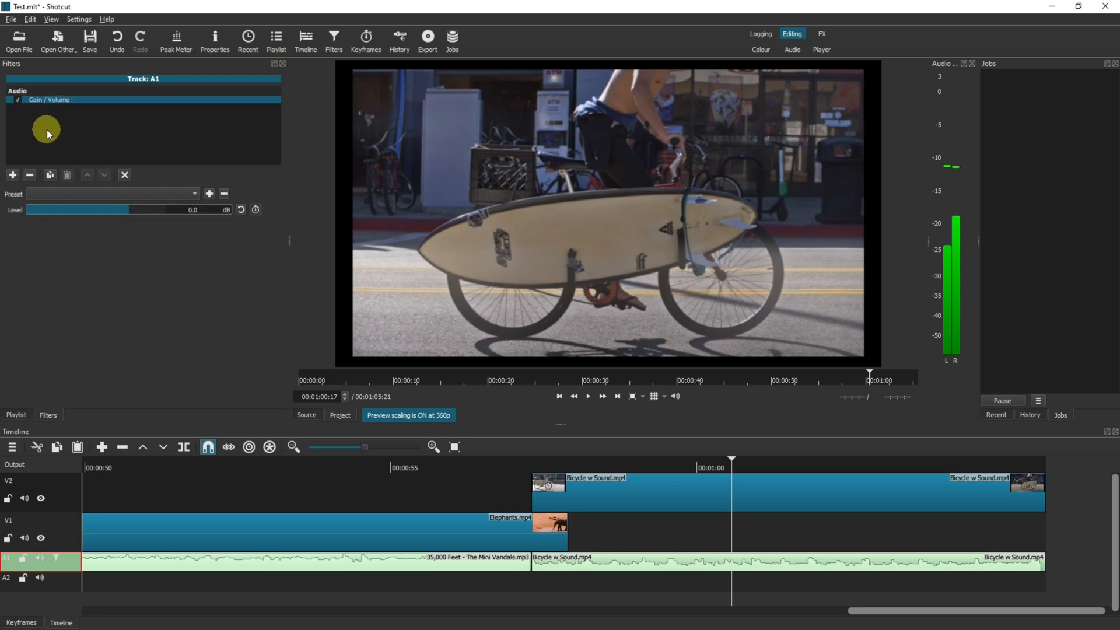
{"action": "mouse_move", "coordinate": [81, 517]}
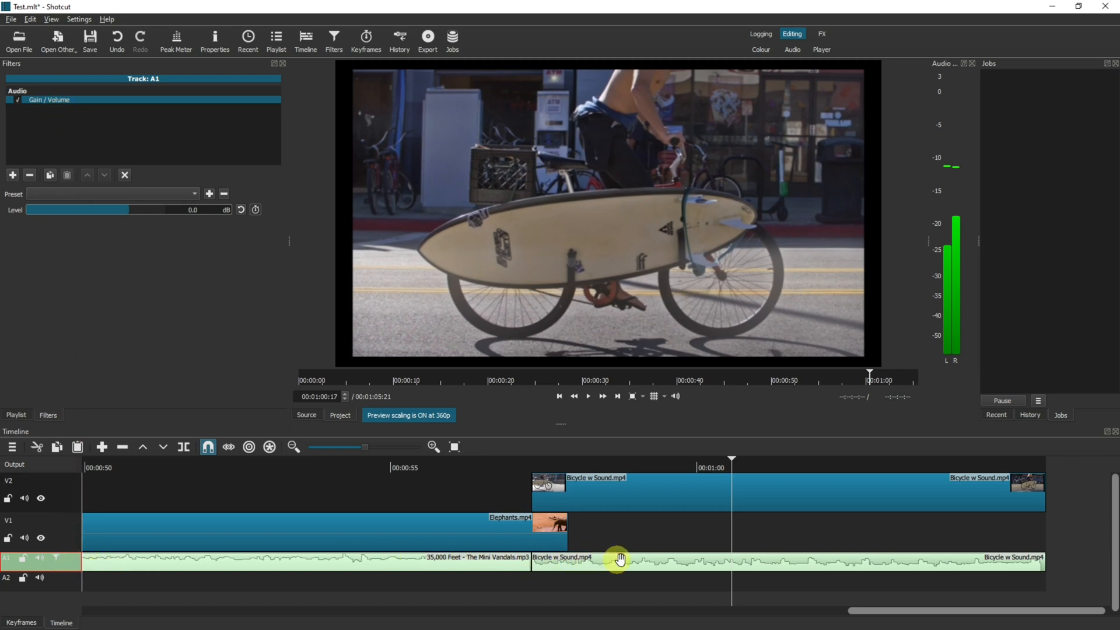
{"action": "left_click", "coordinate": [464, 557]}
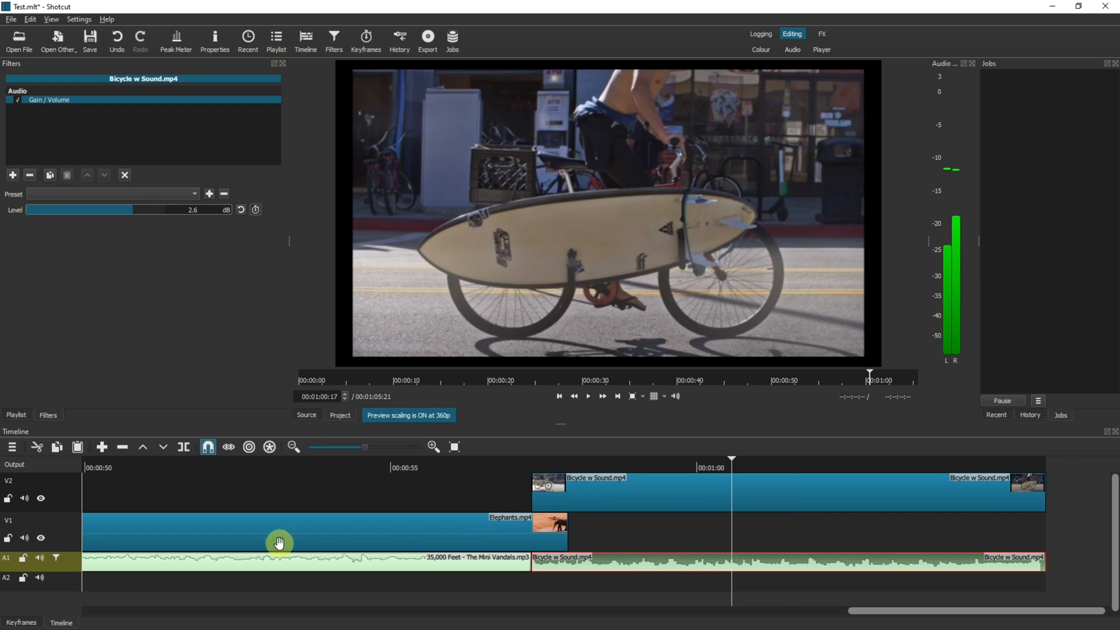
{"action": "mouse_move", "coordinate": [148, 564]}
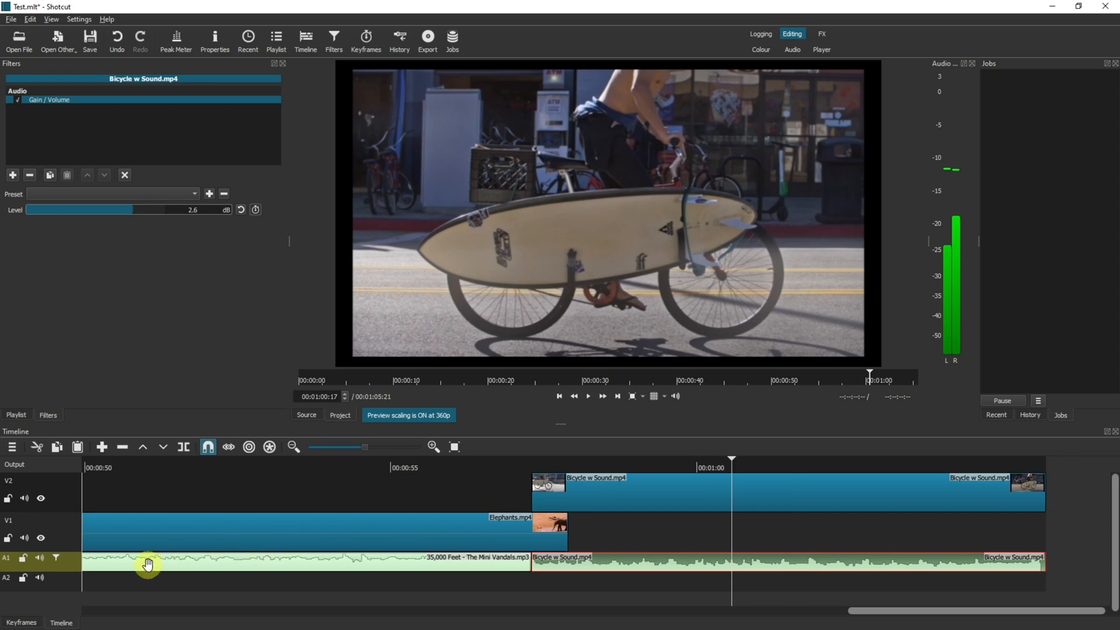
{"action": "mouse_move", "coordinate": [557, 566]}
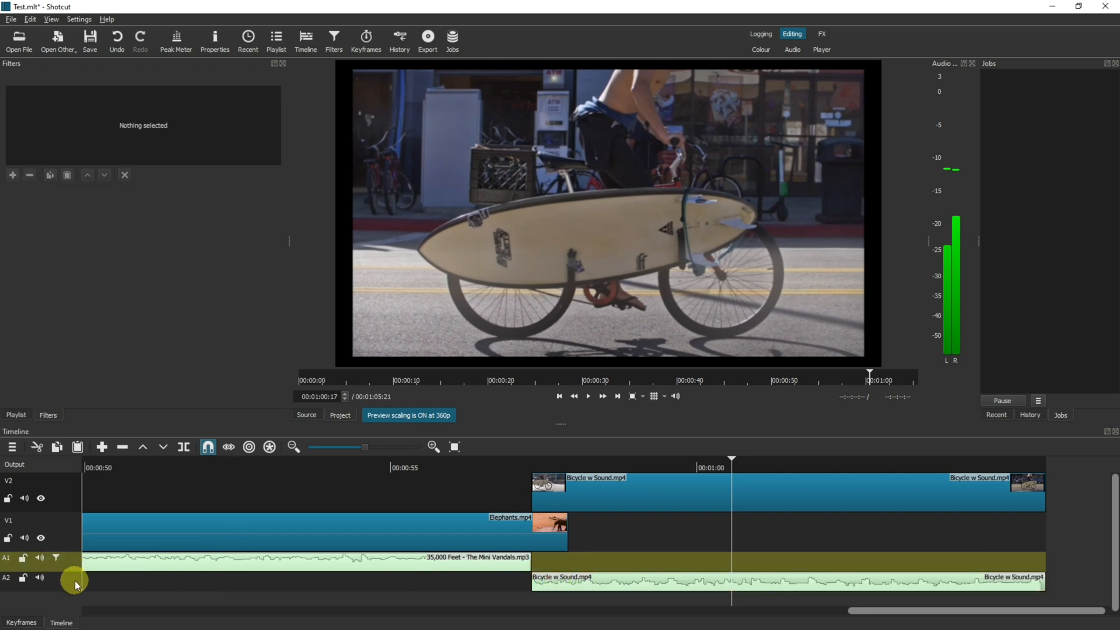
{"action": "left_click", "coordinate": [42, 577]}
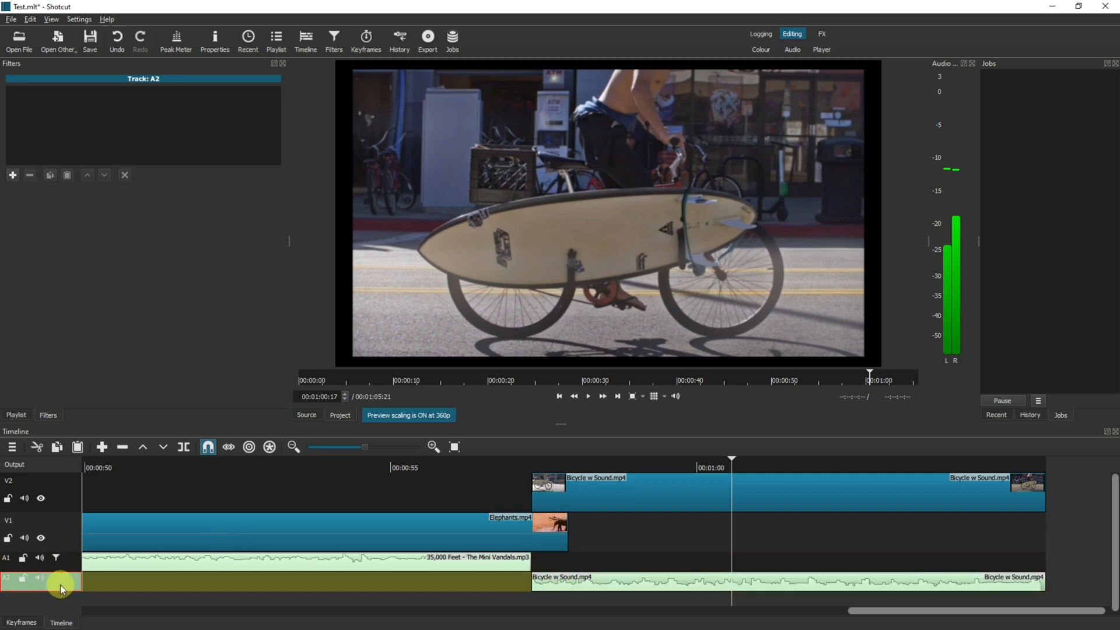
{"action": "mouse_move", "coordinate": [67, 572]}
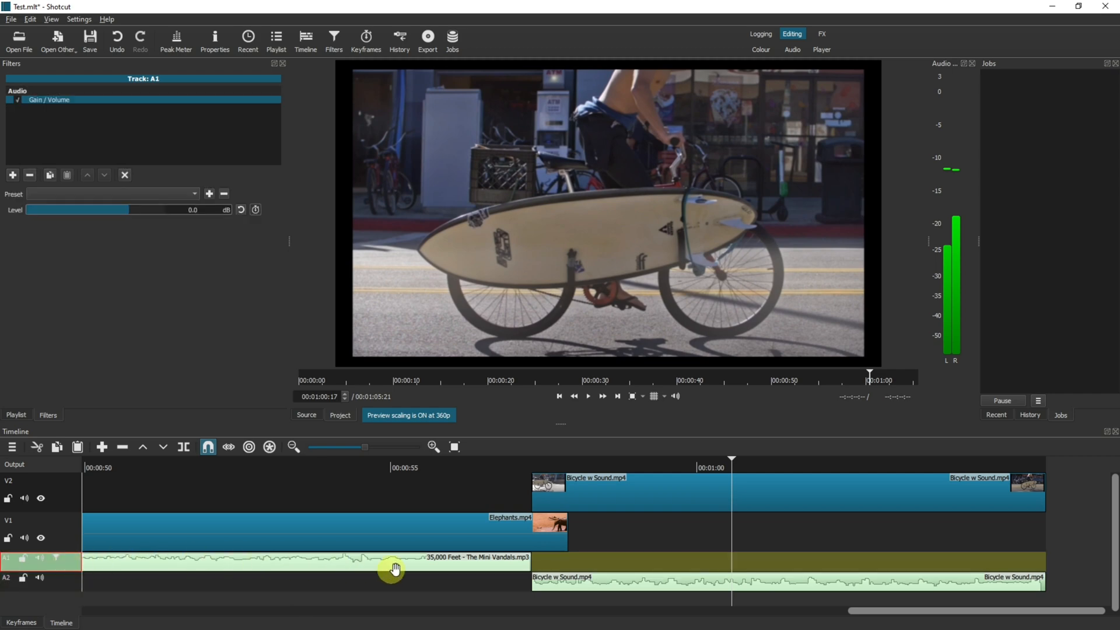
{"action": "mouse_move", "coordinate": [639, 573]}
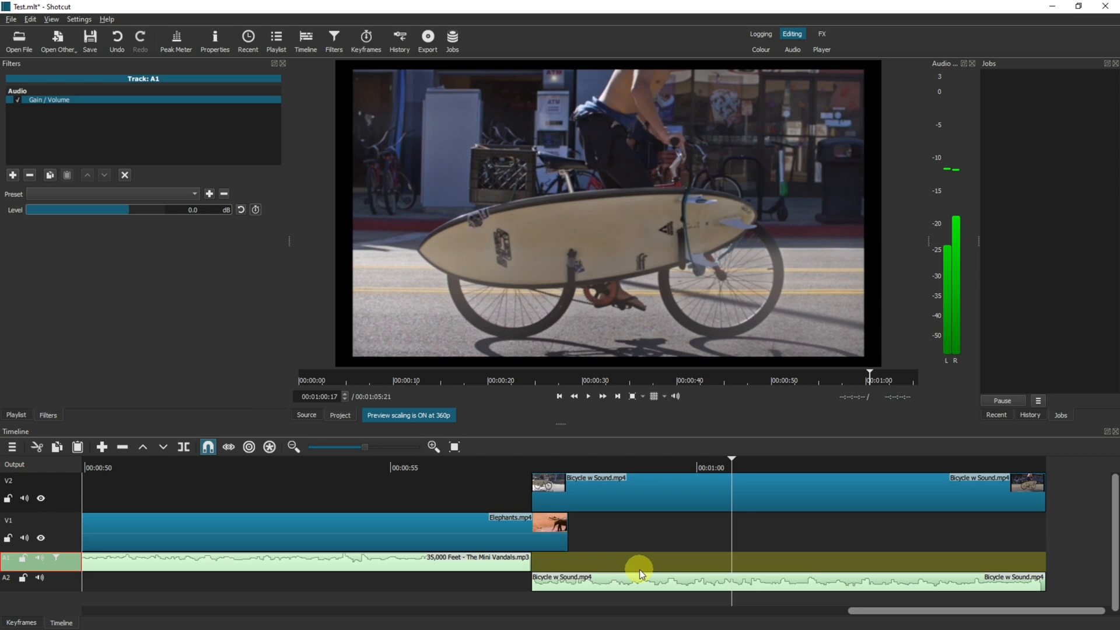